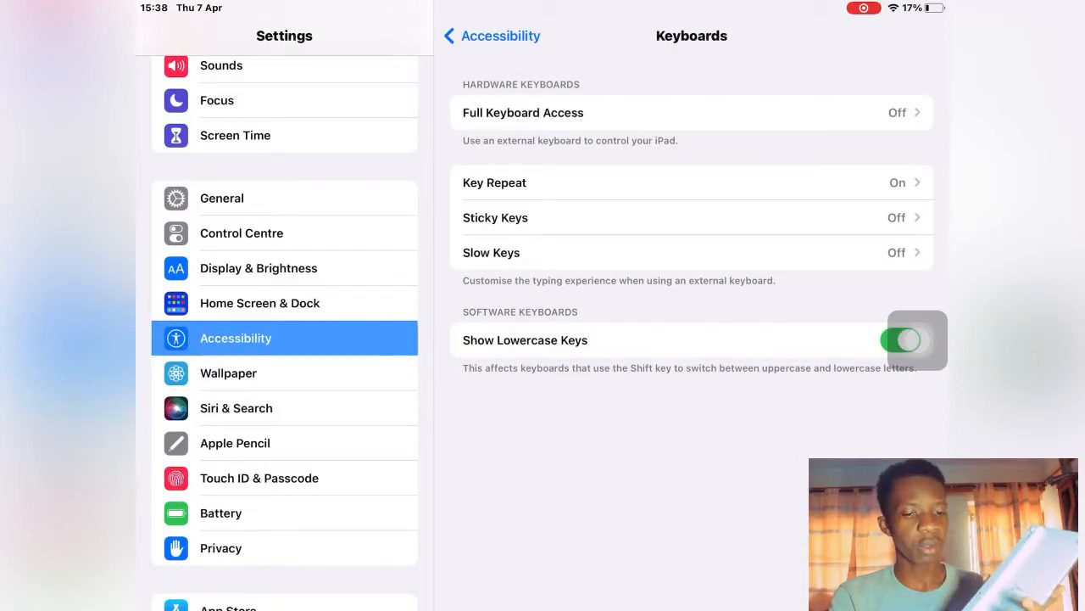
- Exit Settings from Accessibility > Keyboards and return to the iPad Home Screen
{"action": "key", "text": "home"}
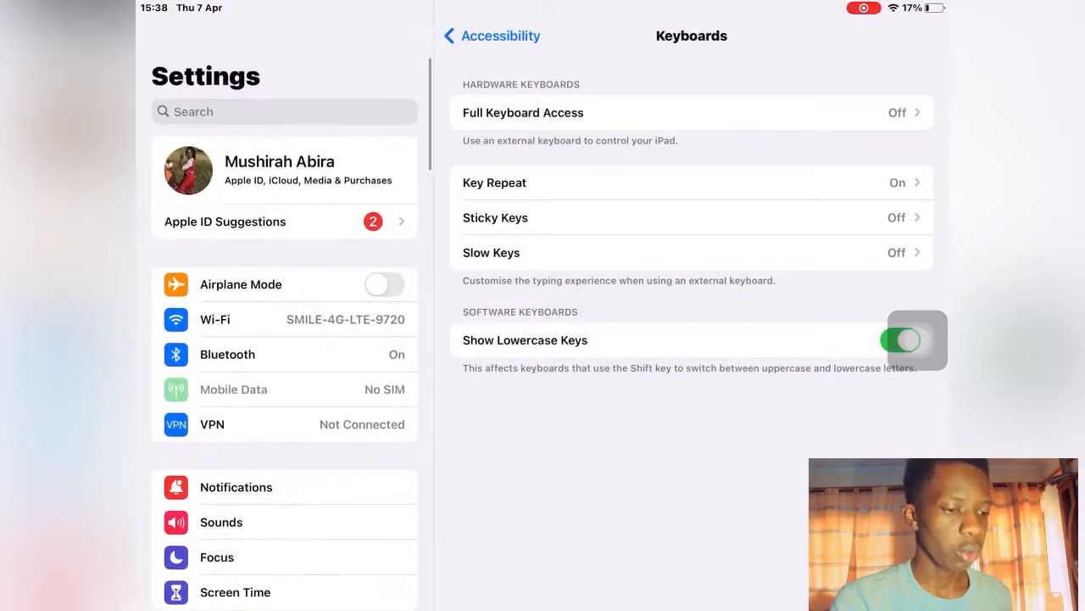
{"action": "left_click", "coordinate": [254, 355]}
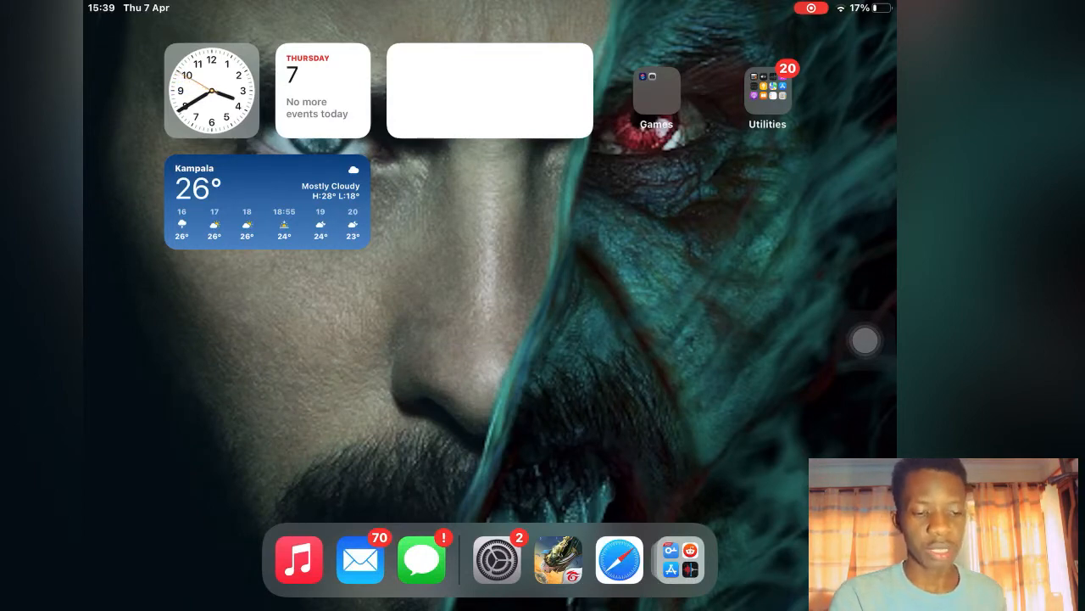
- Type a first line of random test letters in a new note and delete the last letter
{"action": "scroll", "scroll_direction": "left", "scroll_amount": 3}
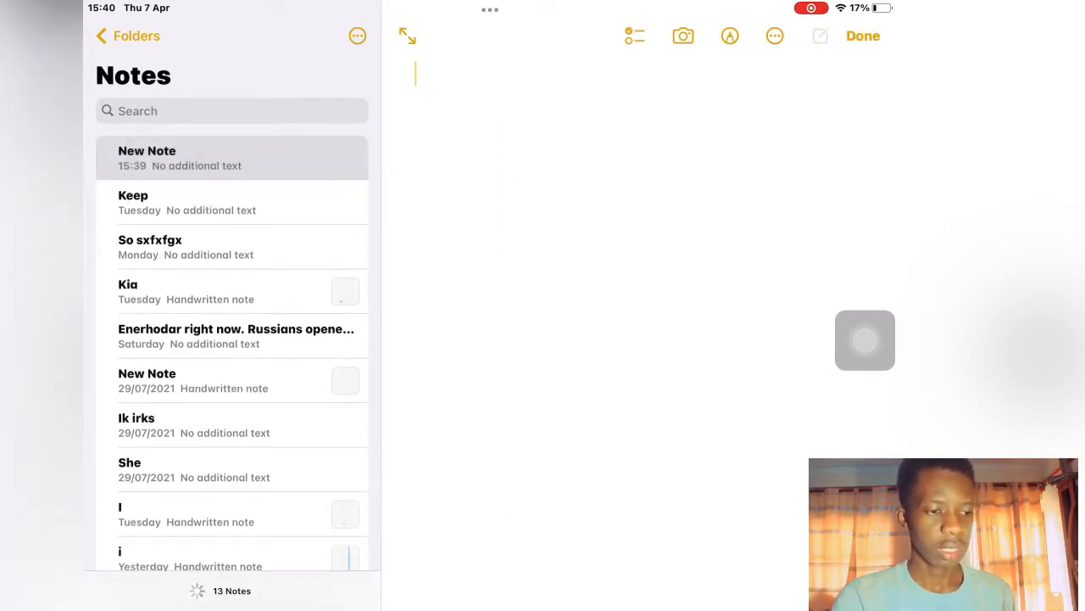
{"action": "type", "text": "Sdstadhsavd"}
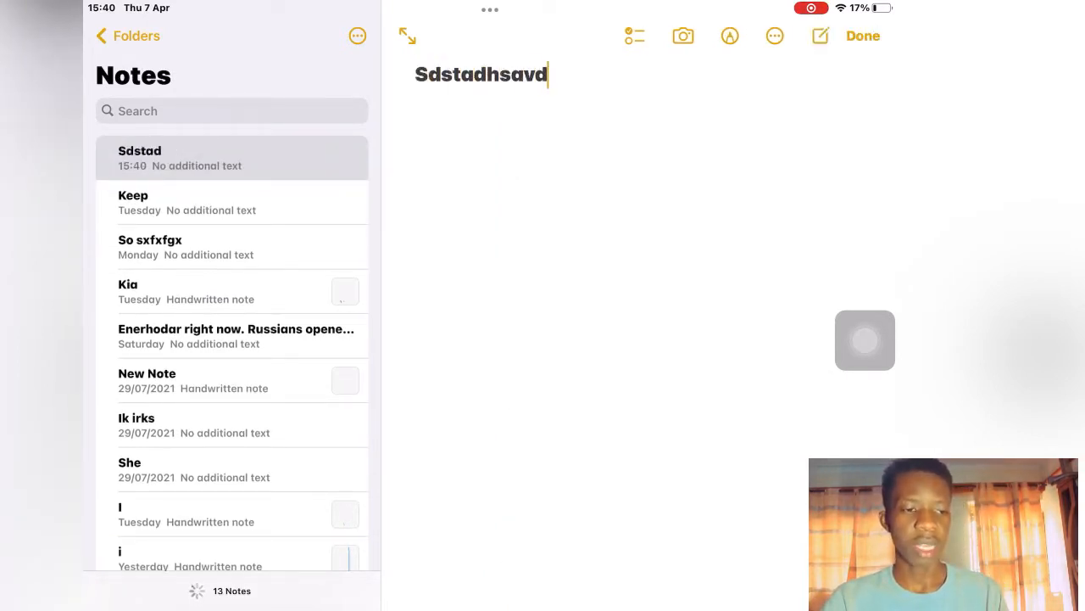
{"action": "type", "text": "hhewdftewfdhewvdhewdchsvajd"}
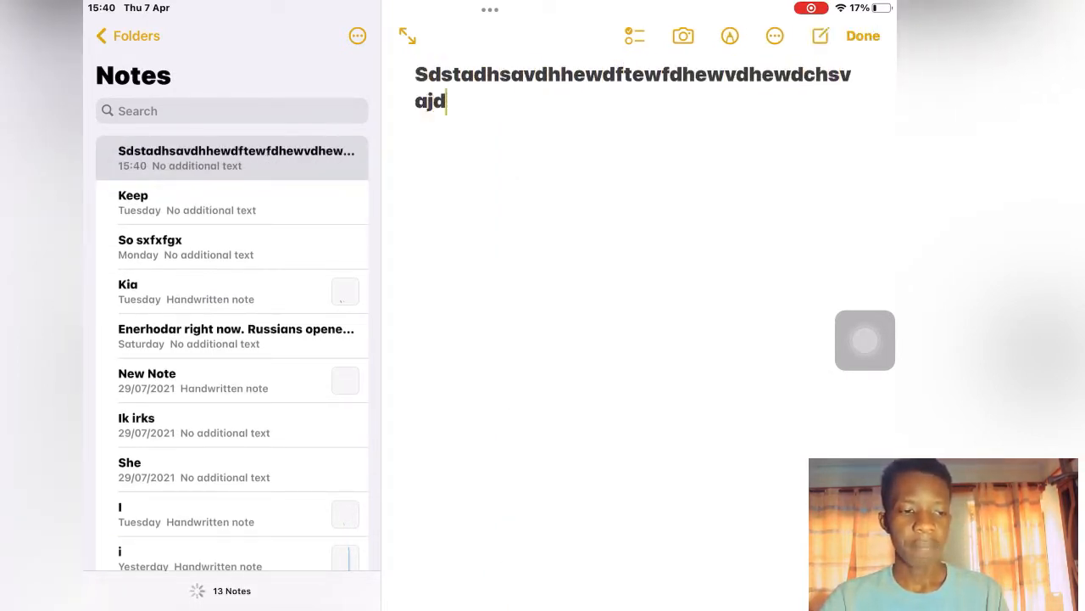
{"action": "type", "text": "avs"}
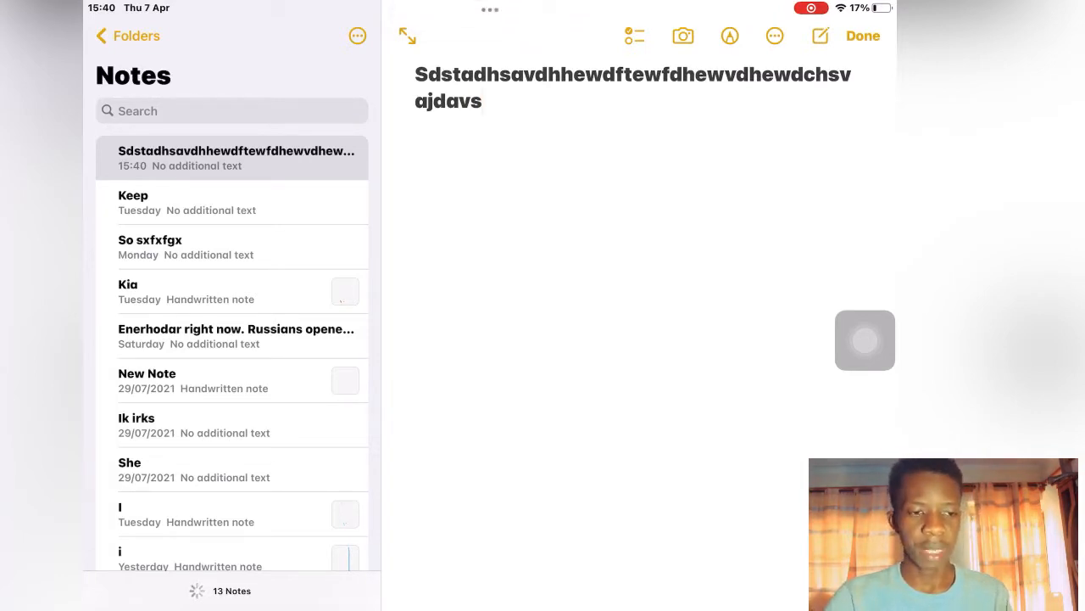
{"action": "type", "text": "d"}
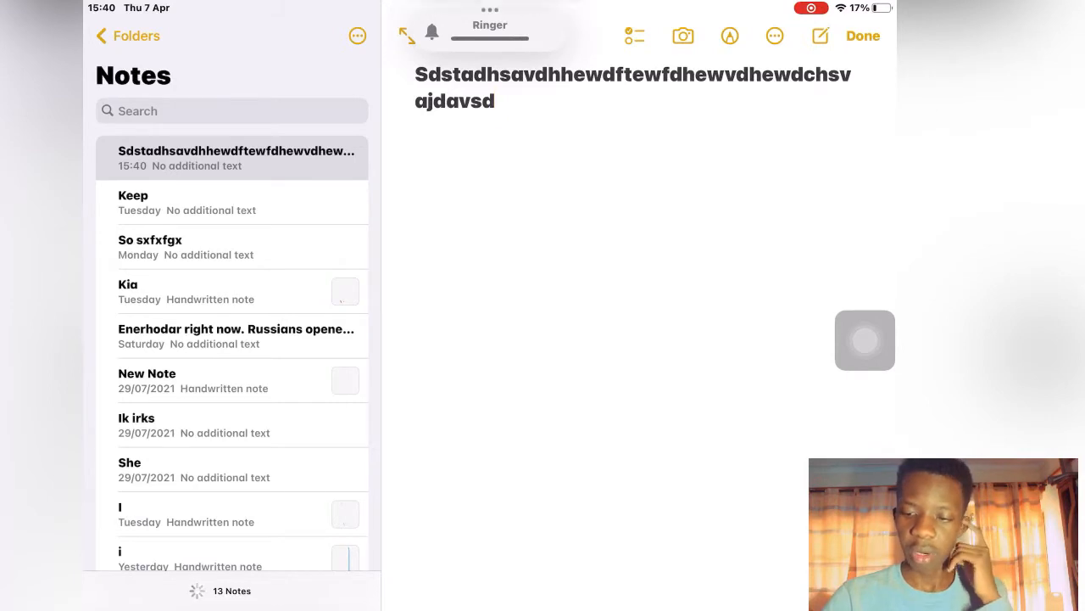
{"action": "left_click", "coordinate": [495, 102]}
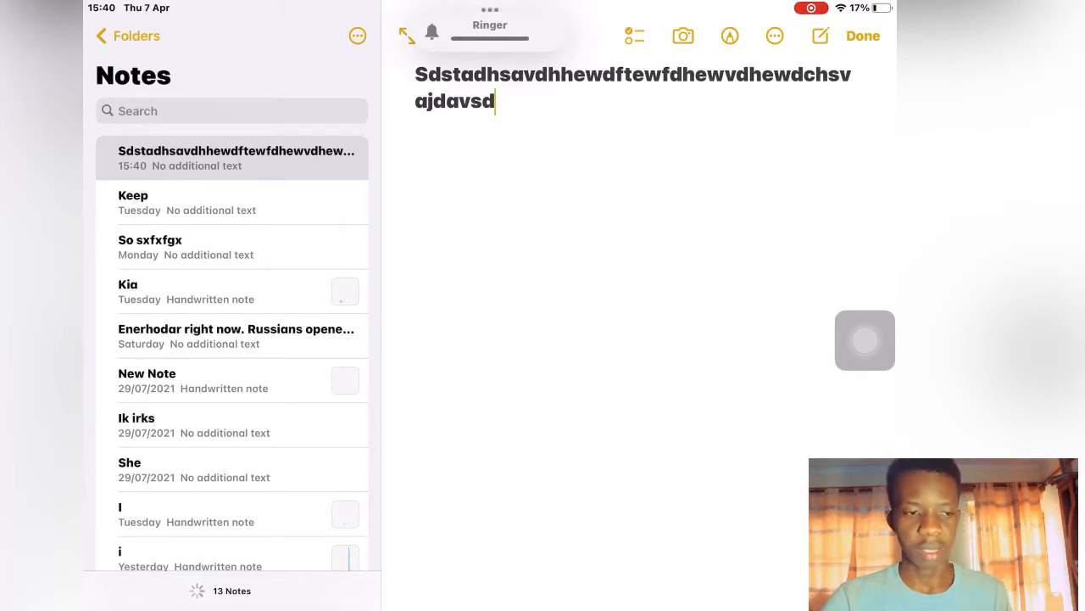
{"action": "key", "text": "backspace"}
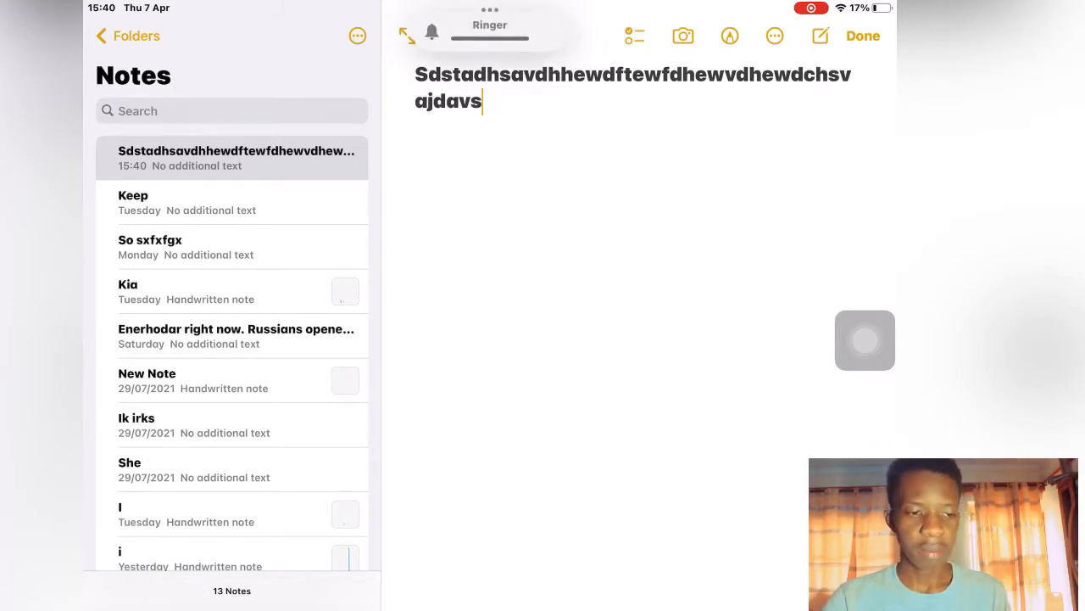
- Type a second line of random letters ('gedygfcds', 'mn CK', 'FZXXCa', 'GHASVDHSV') to test keys
{"action": "type", "text": "gedygfcds"}
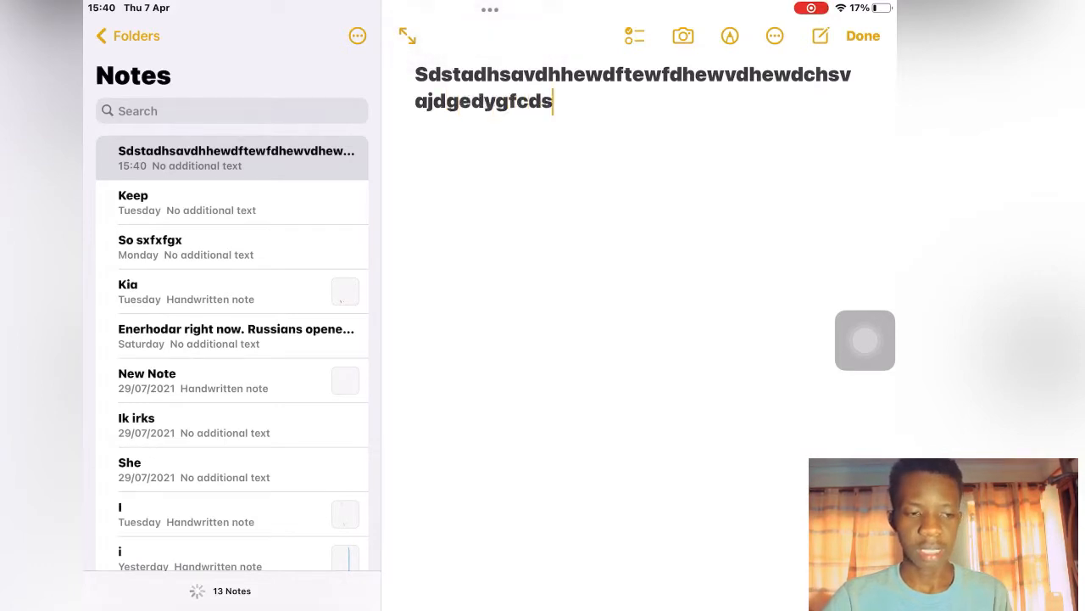
{"action": "type", "text": "mn CK"}
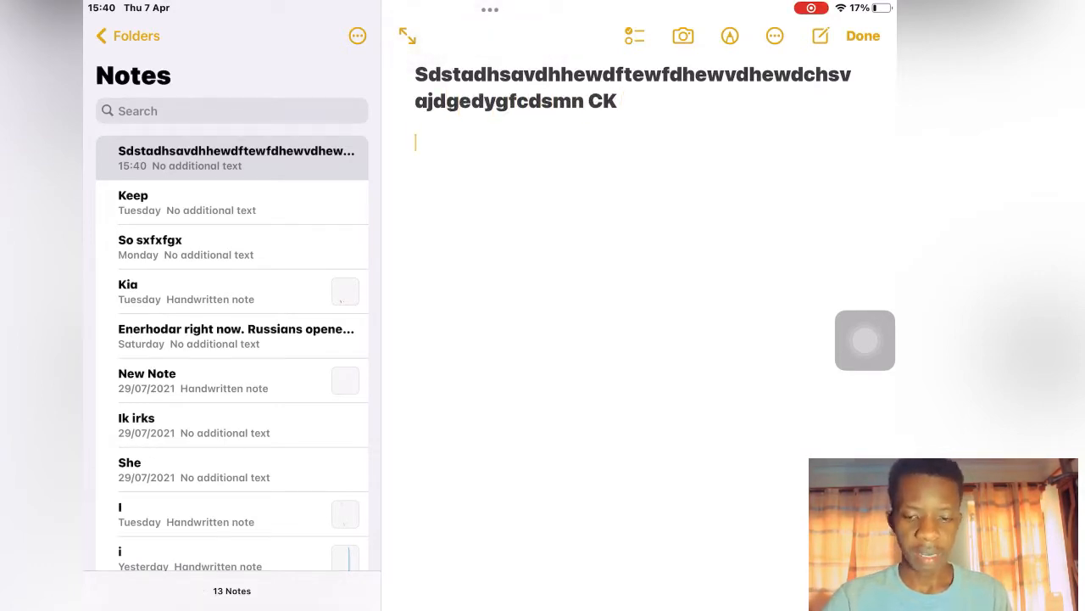
{"action": "type", "text": "FZXXCa"}
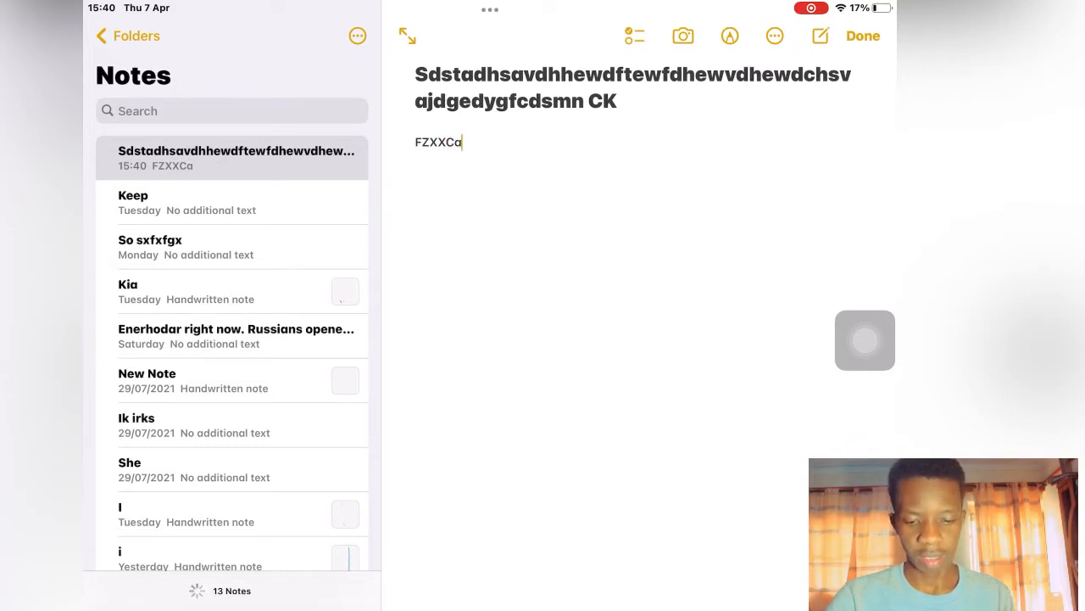
{"action": "type", "text": "GHASVDHSV"}
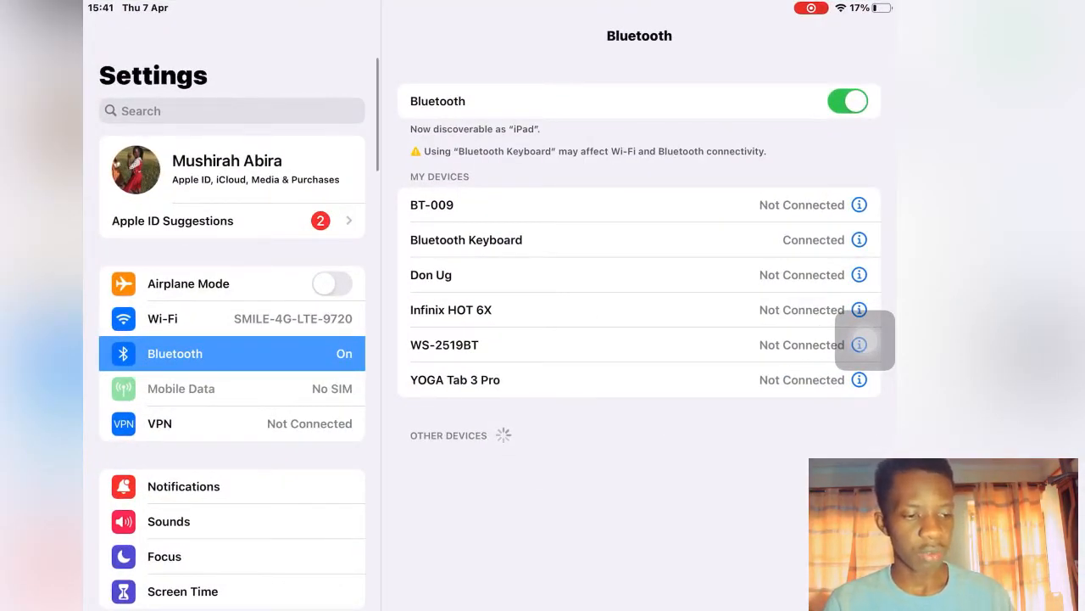
- Navigate Settings to Accessibility > Keyboards > Full Keyboard Access, briefly visiting Voice Control
{"action": "scroll", "scroll_direction": "down", "scroll_amount": 3}
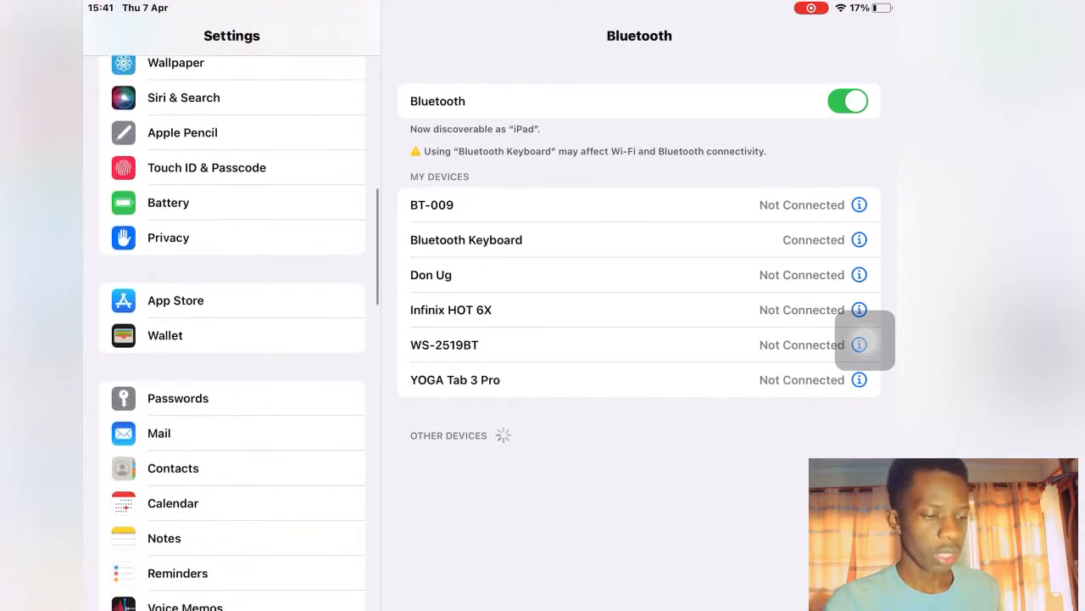
{"action": "scroll", "scroll_direction": "down", "scroll_amount": 3}
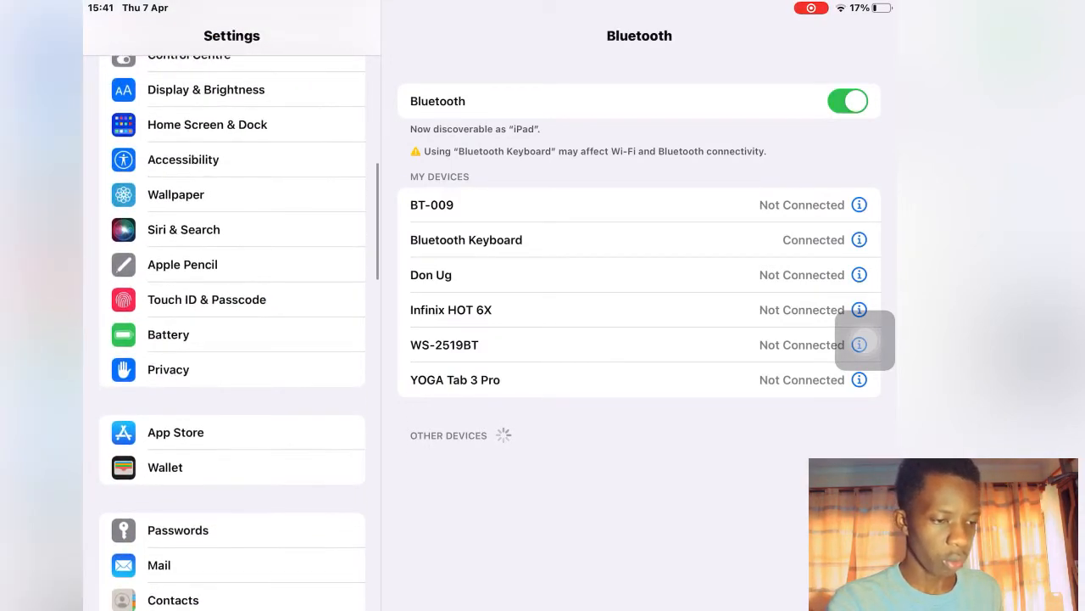
{"action": "left_click", "coordinate": [184, 159]}
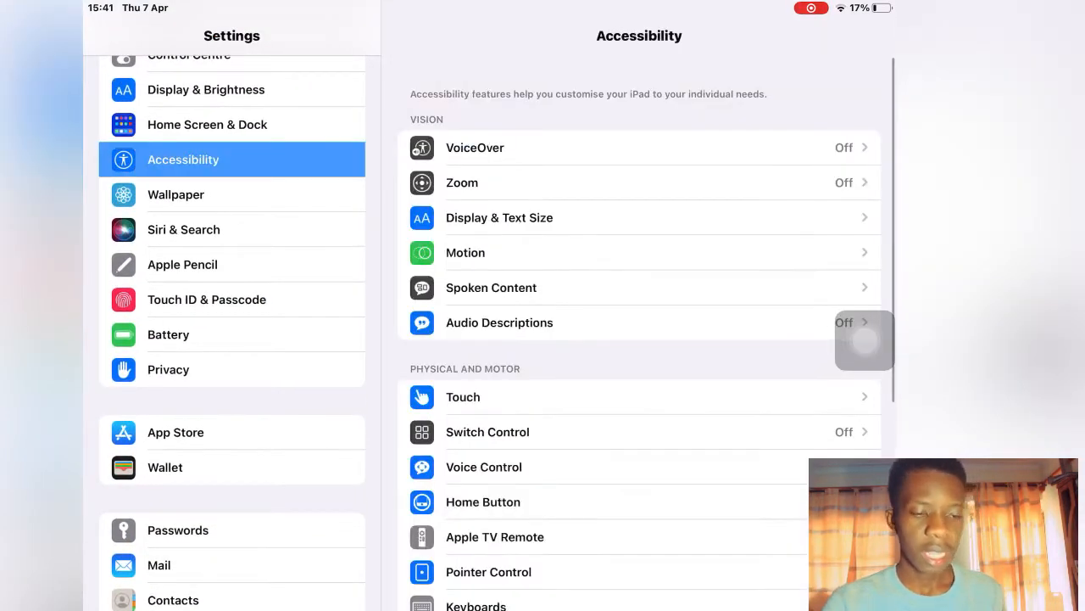
{"action": "left_click", "coordinate": [484, 467]}
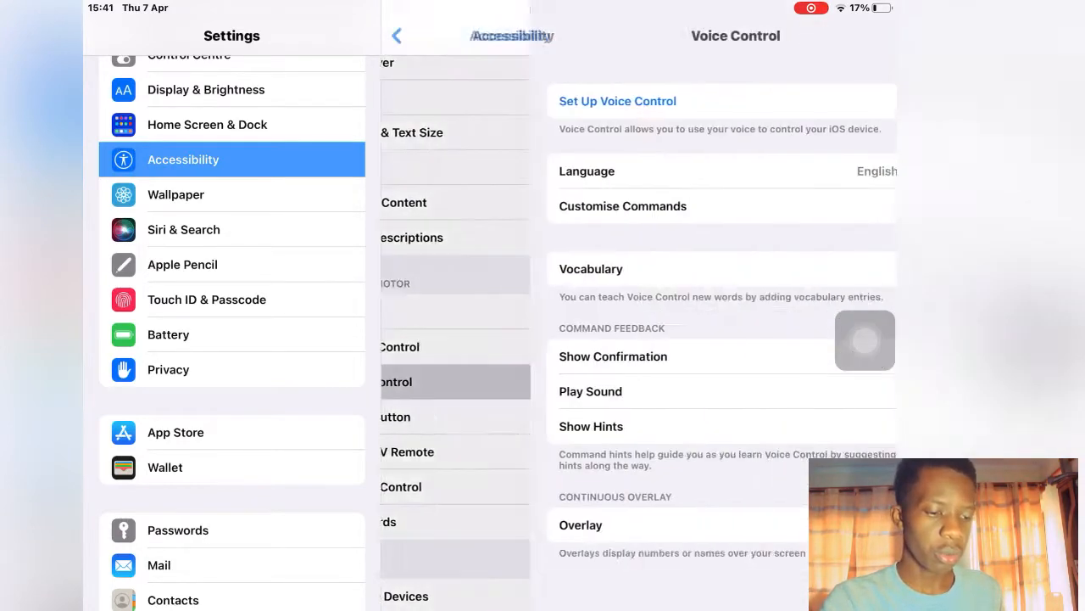
{"action": "left_click", "coordinate": [397, 36]}
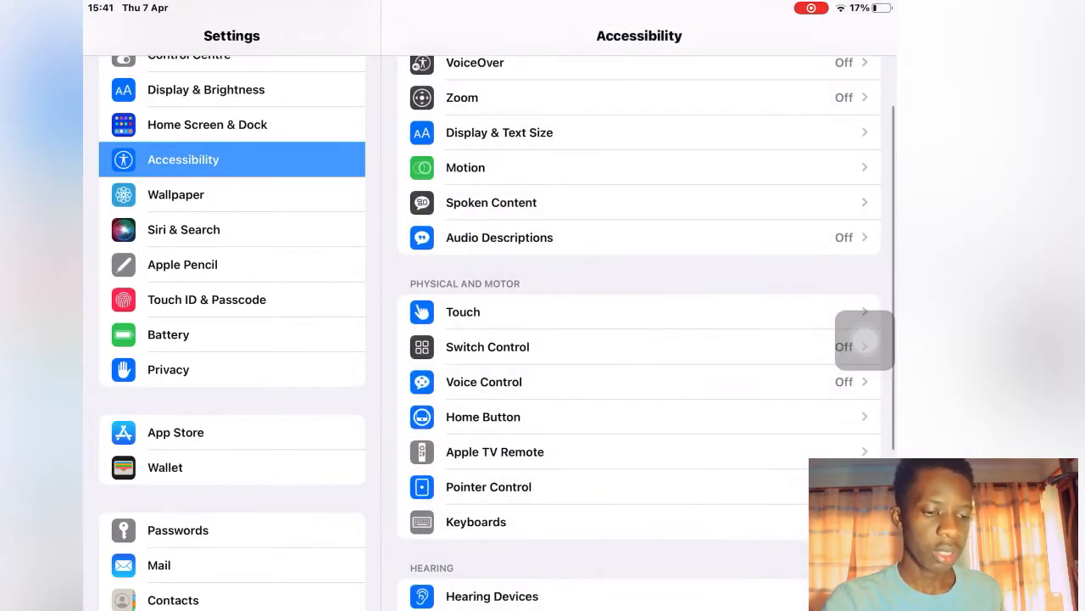
{"action": "left_click", "coordinate": [475, 522]}
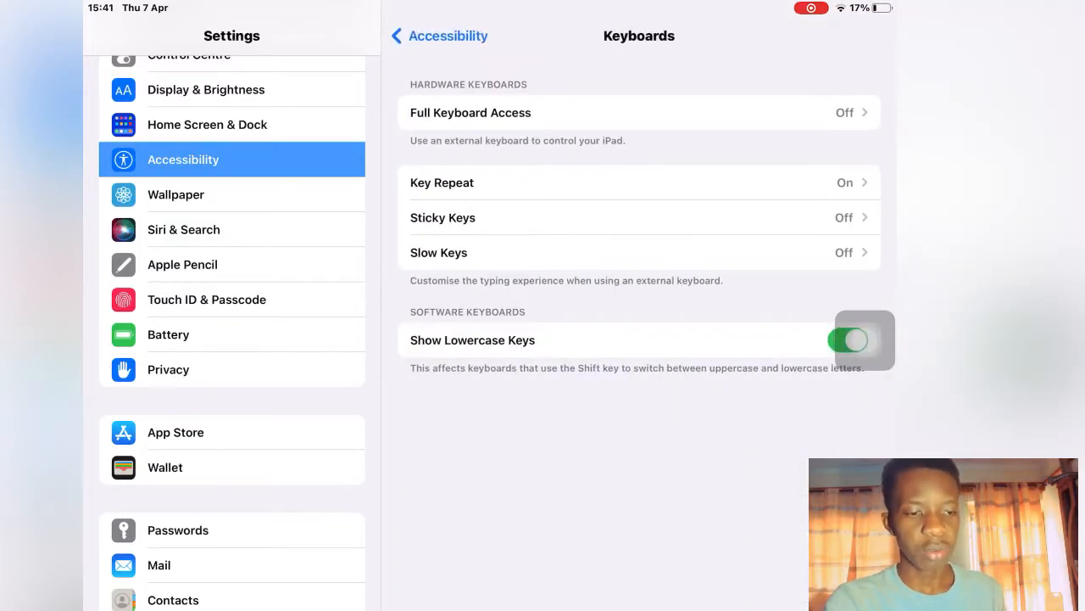
{"action": "left_click", "coordinate": [472, 112]}
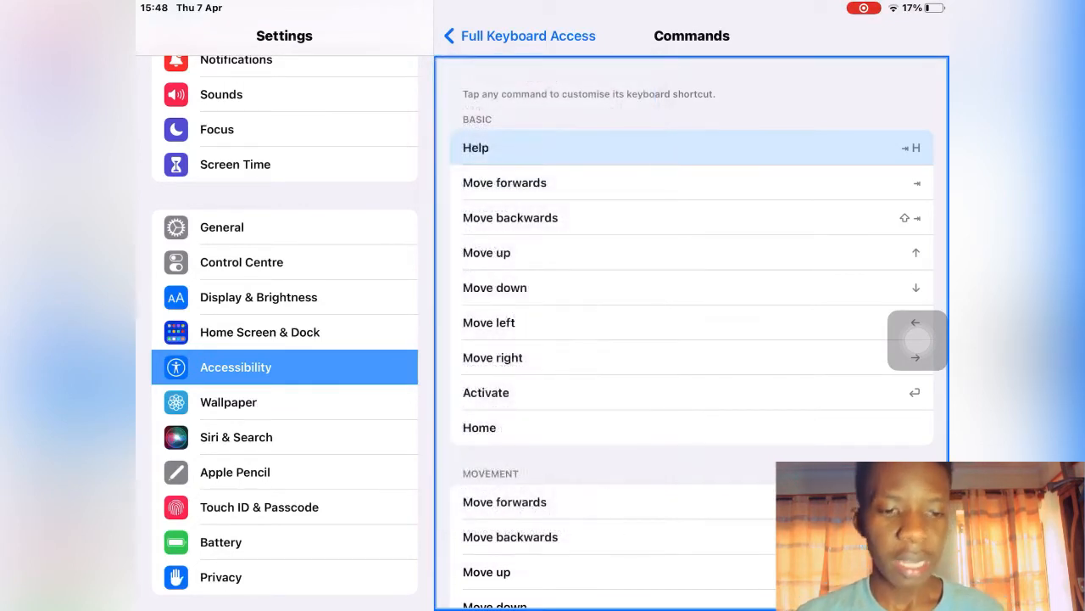
{"action": "left_click", "coordinate": [506, 183]}
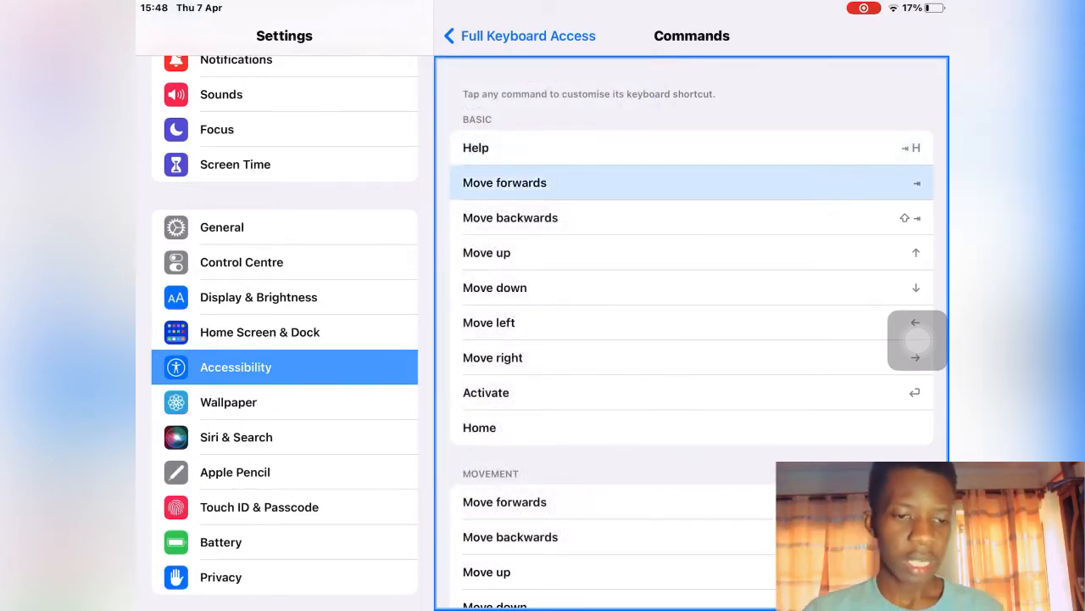
{"action": "left_click", "coordinate": [510, 217]}
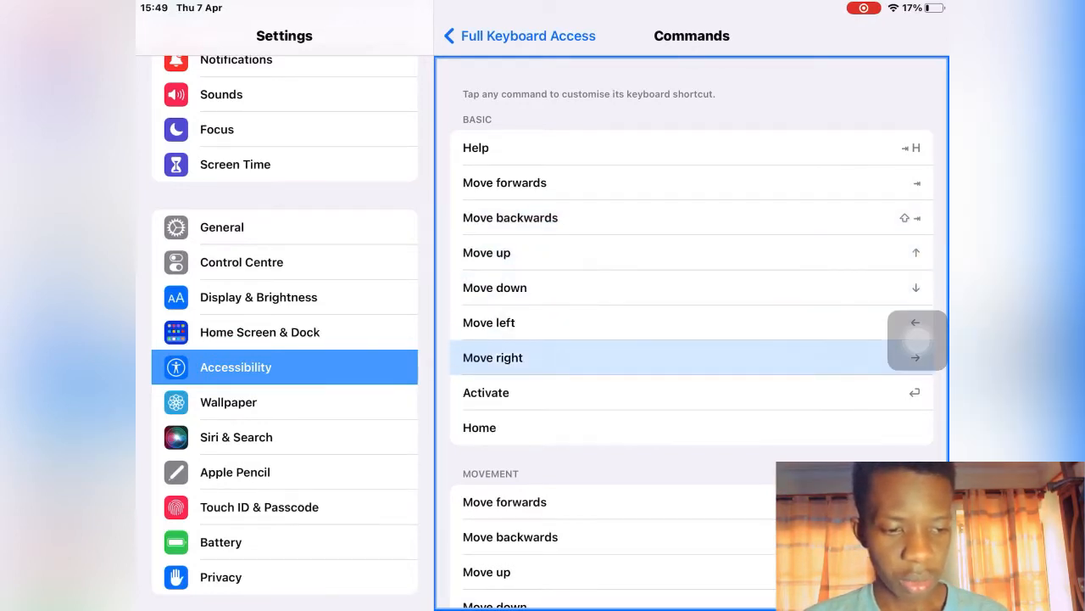
{"action": "left_click", "coordinate": [485, 391]}
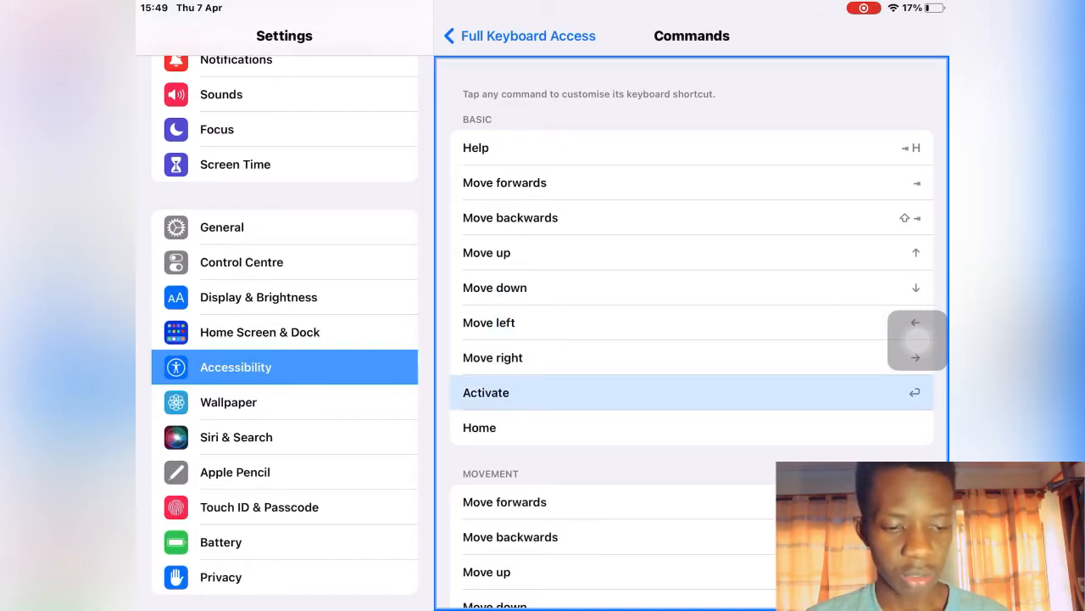
{"action": "left_click", "coordinate": [478, 428]}
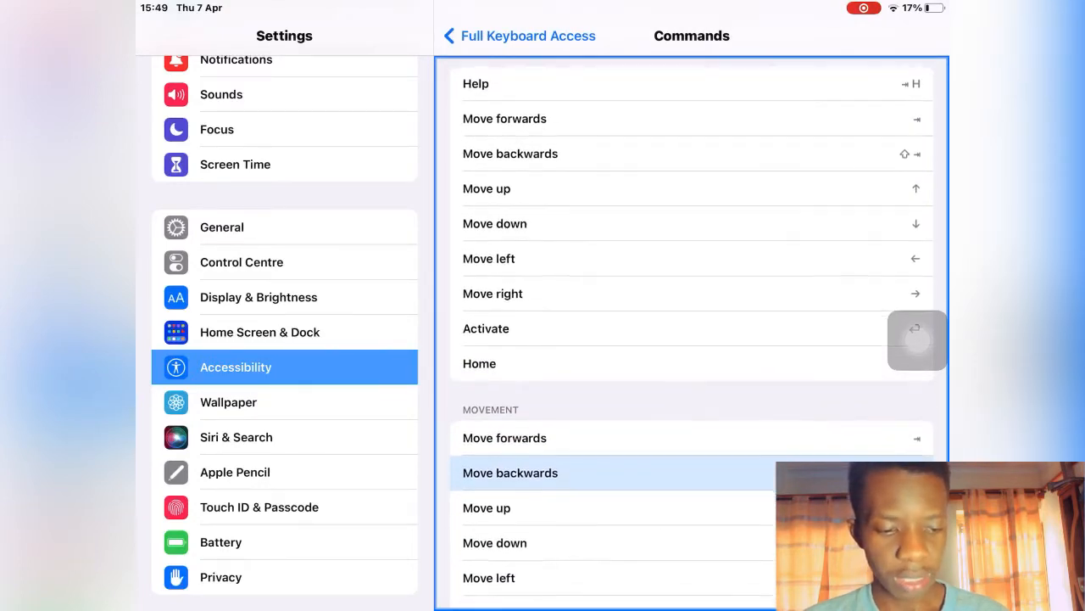
{"action": "scroll", "scroll_direction": "down", "scroll_amount": 3}
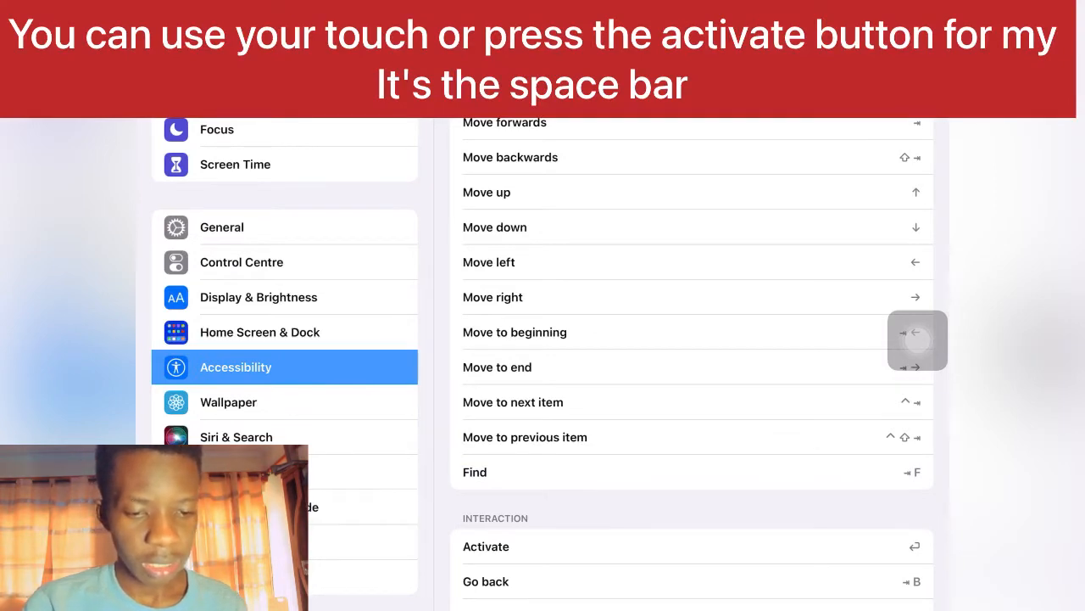
- Assign the Find command the Shift+F shortcut after cancelling a first recording attempt
{"action": "left_click", "coordinate": [474, 472]}
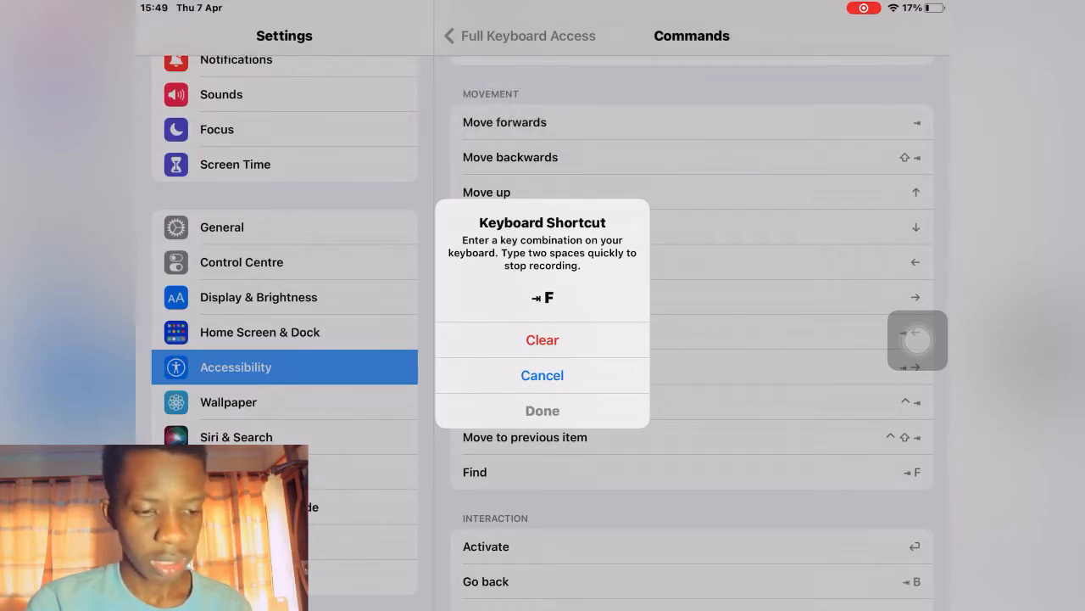
{"action": "left_click", "coordinate": [543, 374]}
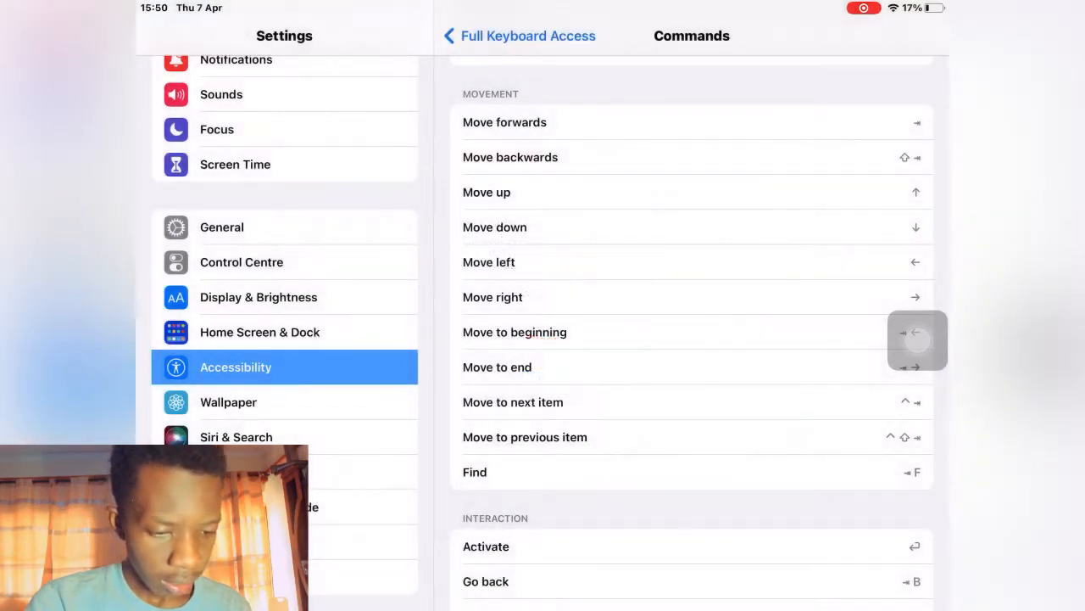
{"action": "left_click", "coordinate": [475, 471]}
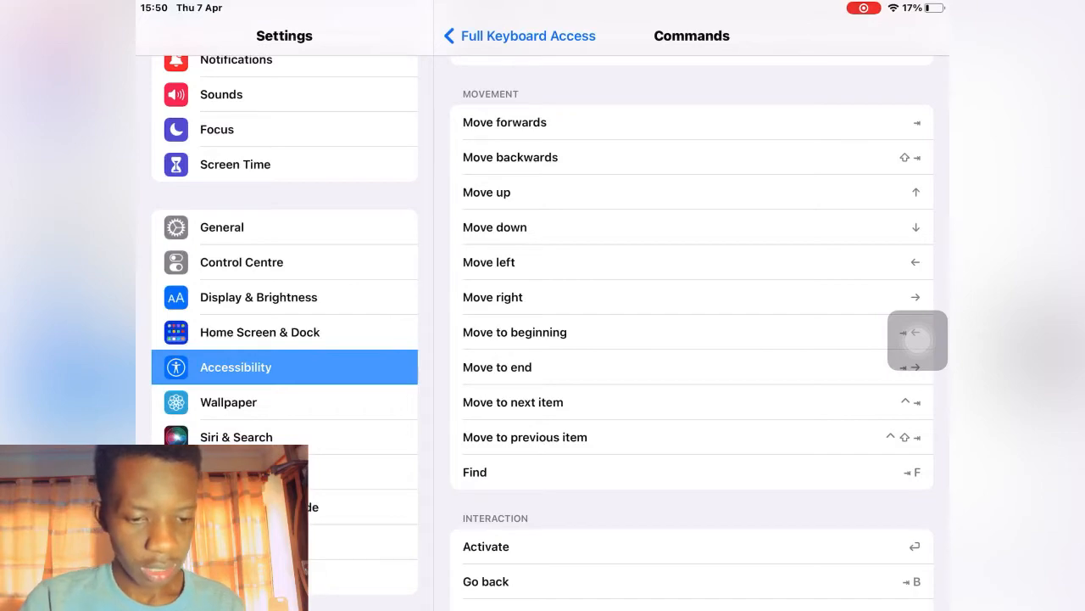
{"action": "left_click", "coordinate": [475, 471]}
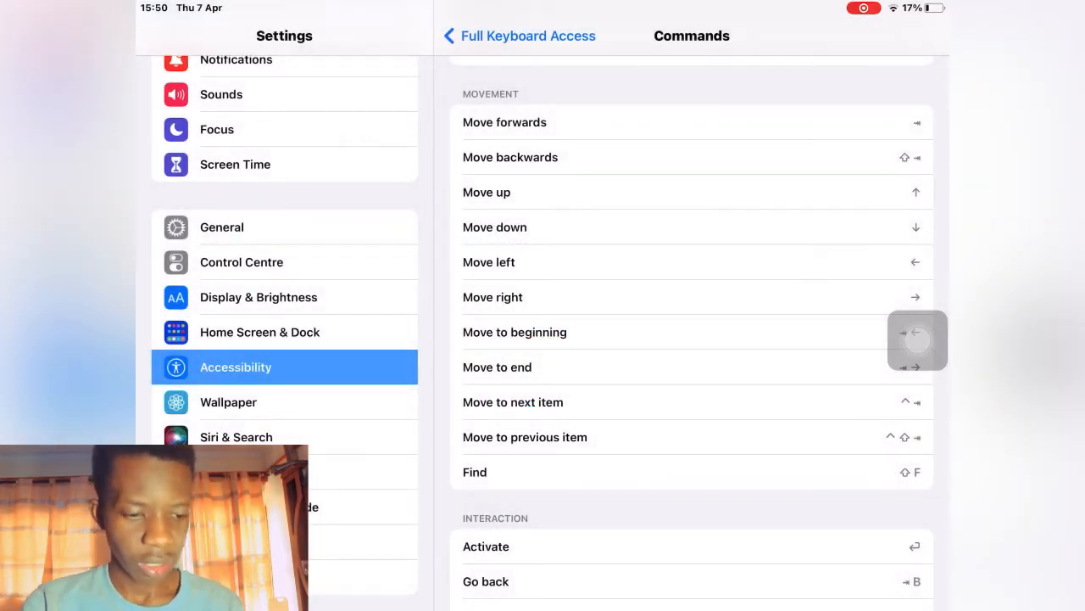
- Reassign the Go back command under Interaction to the Shift+B shortcut
{"action": "scroll", "scroll_direction": "down", "scroll_amount": 3}
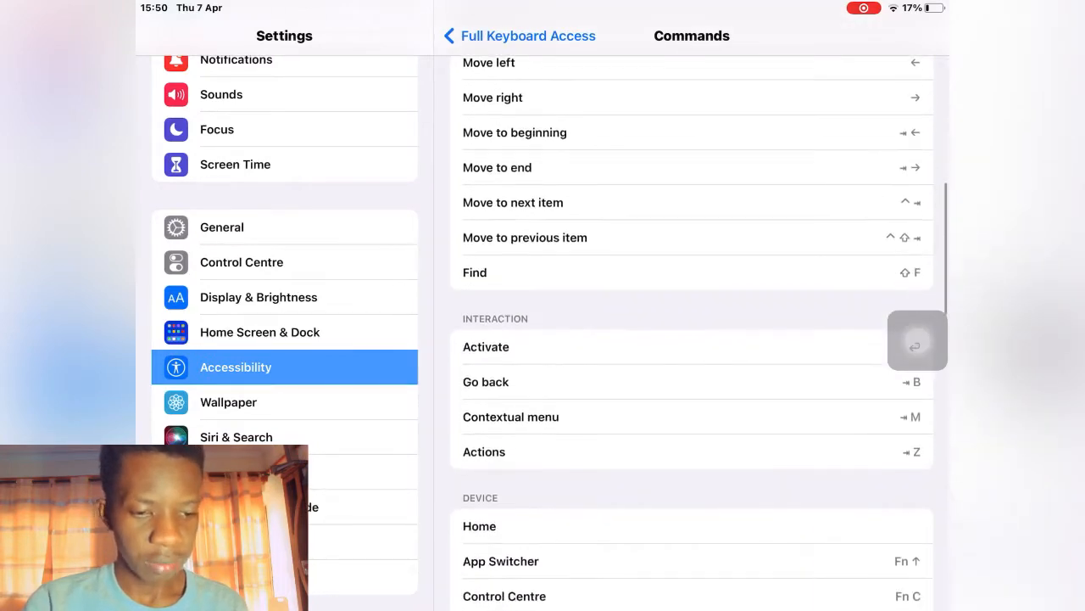
{"action": "scroll", "scroll_direction": "down", "scroll_amount": 3}
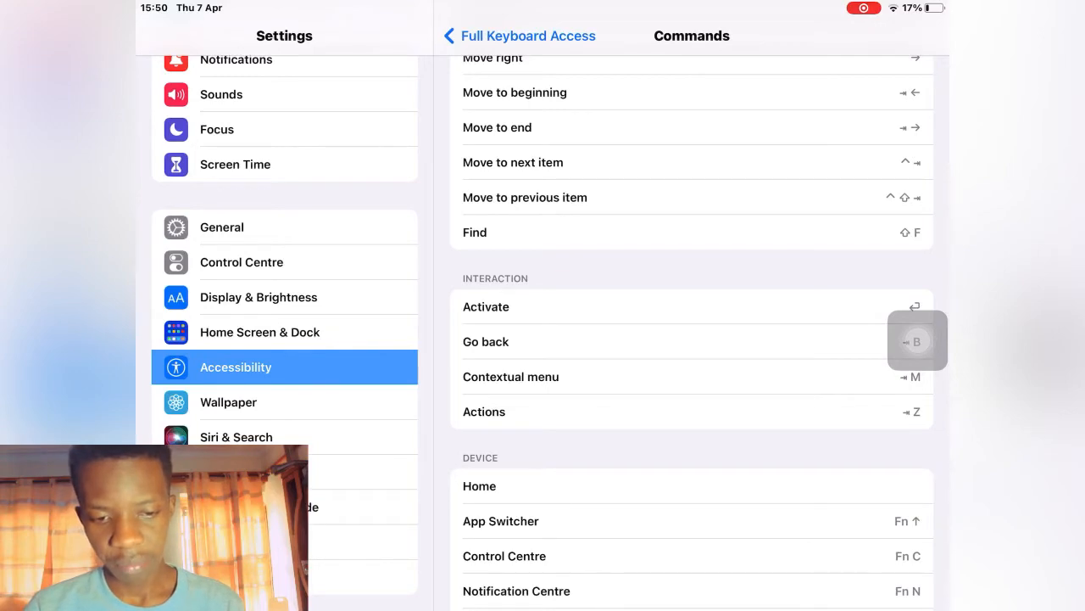
{"action": "scroll", "scroll_direction": "down", "scroll_amount": 3}
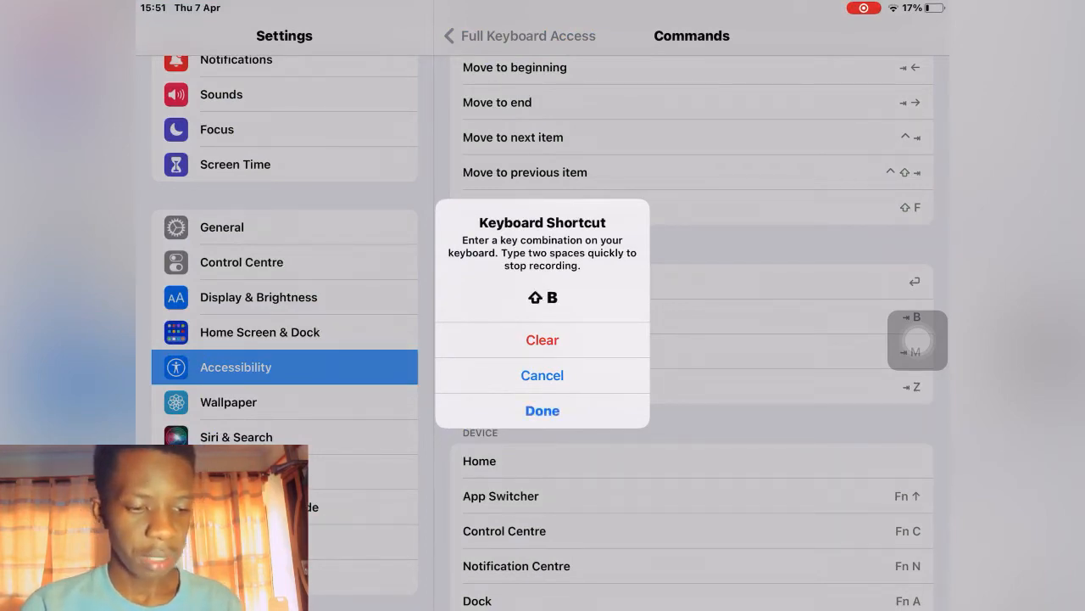
{"action": "left_click", "coordinate": [543, 411]}
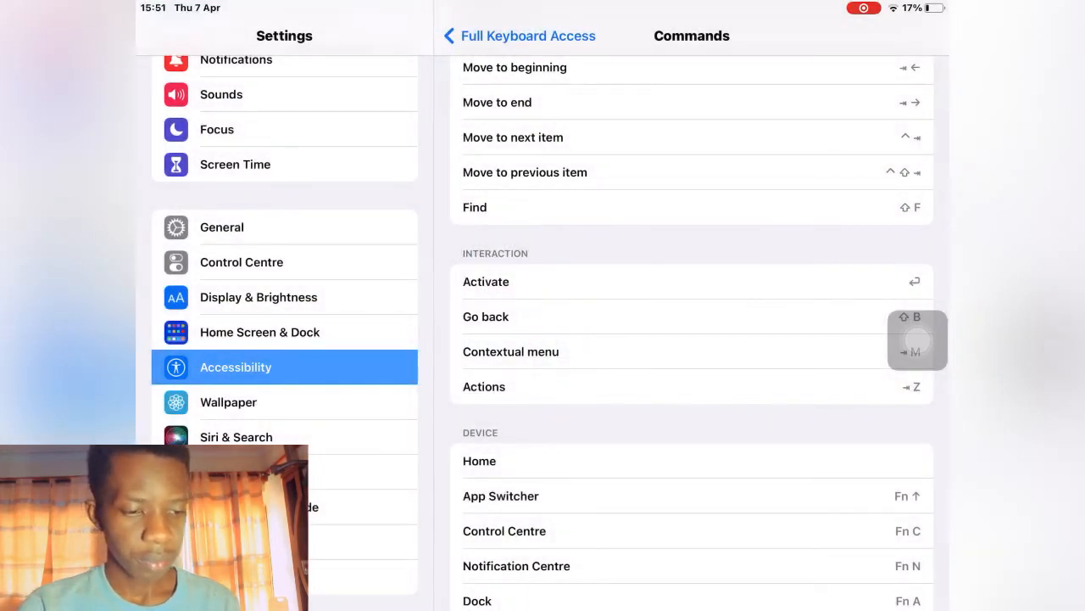
- Review the Contextual menu and App Switcher shortcut recorders, leaving both commands unchanged
{"action": "scroll", "scroll_direction": "down", "scroll_amount": 3}
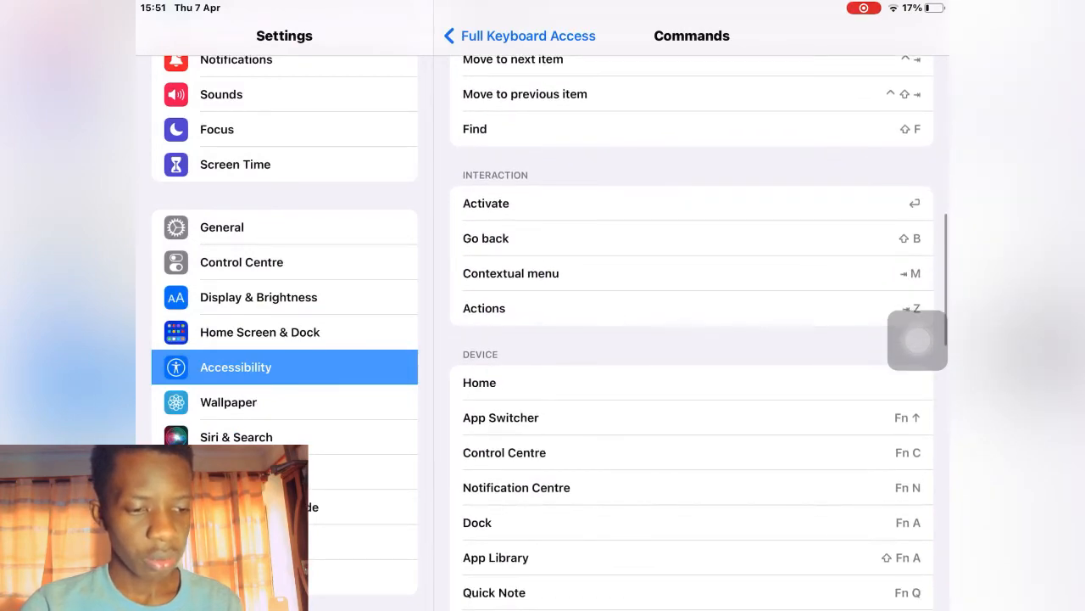
{"action": "left_click", "coordinate": [510, 273]}
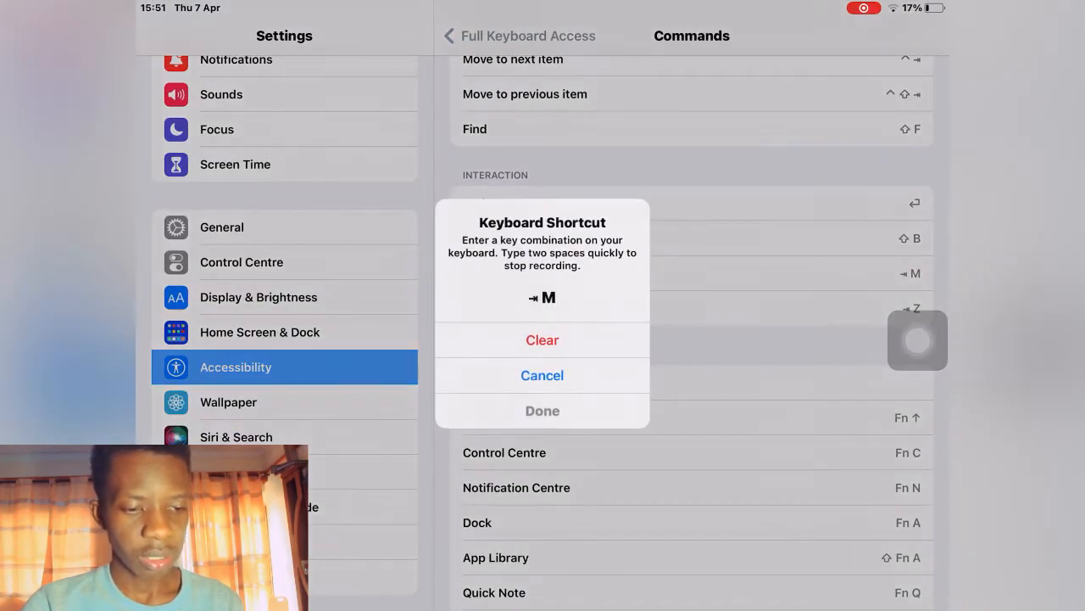
{"action": "left_click", "coordinate": [543, 374]}
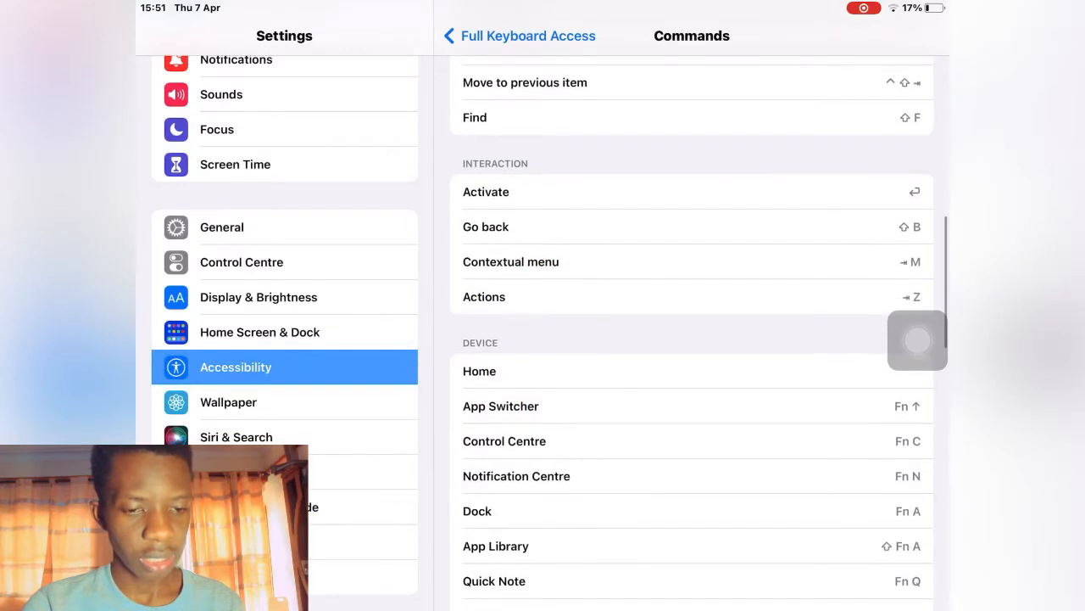
{"action": "scroll", "scroll_direction": "down", "scroll_amount": 3}
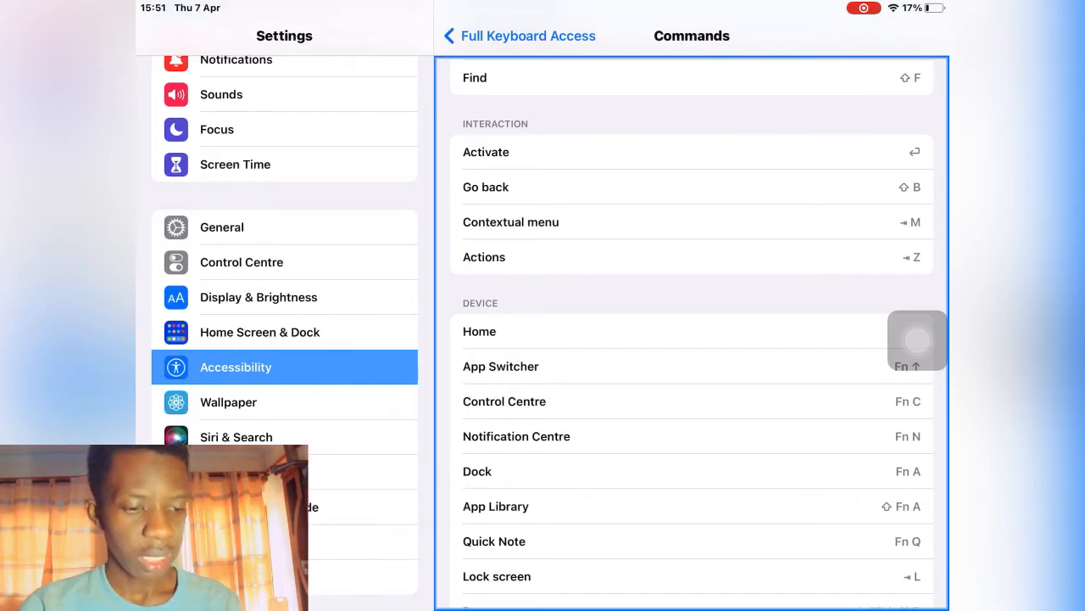
{"action": "scroll", "scroll_direction": "down", "scroll_amount": 3}
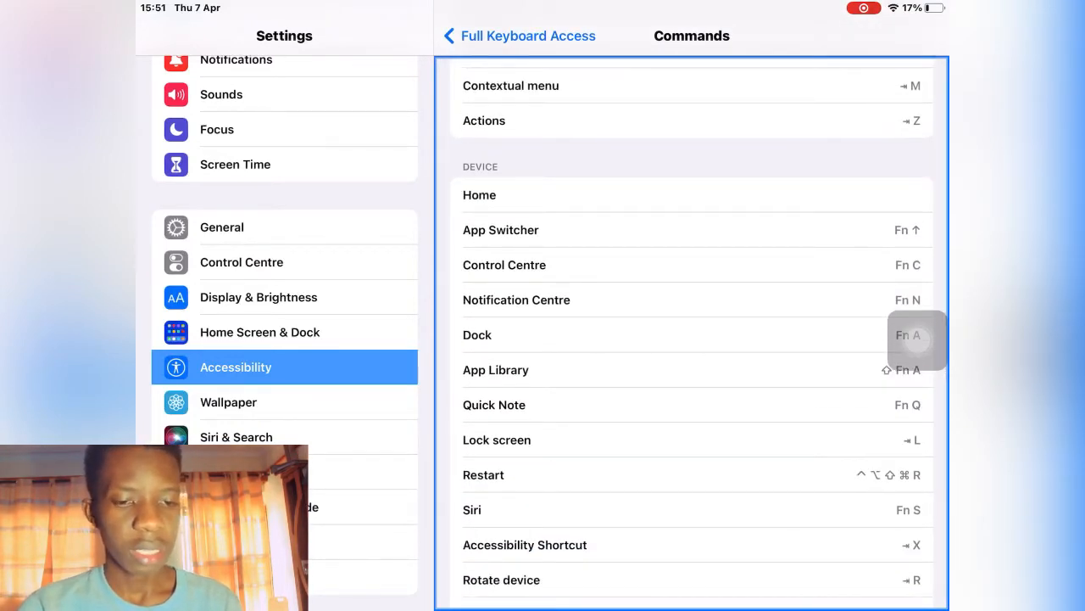
{"action": "left_click", "coordinate": [500, 231]}
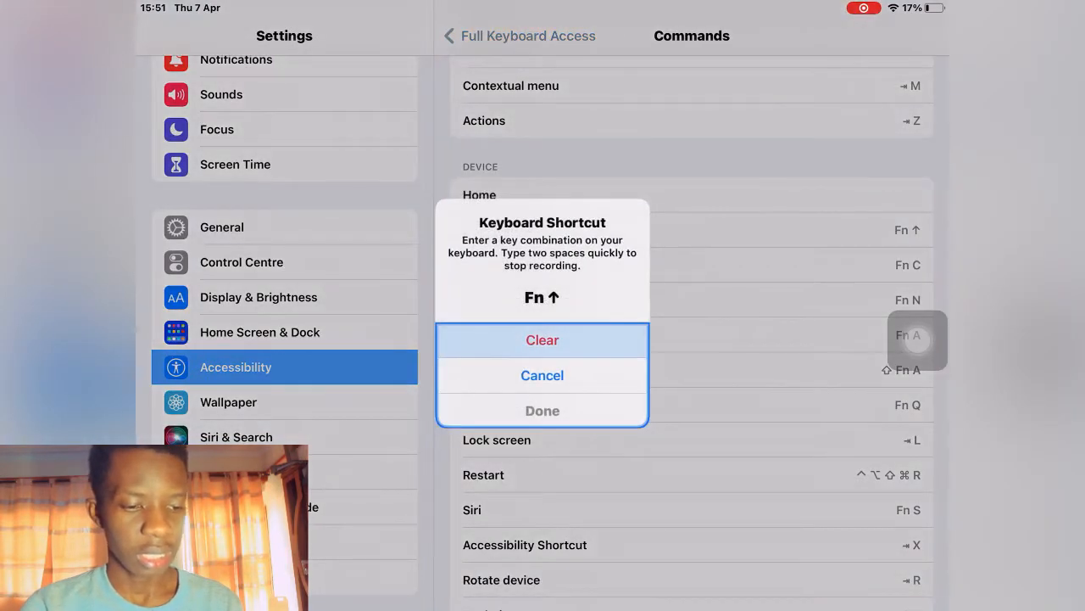
{"action": "left_click", "coordinate": [543, 375]}
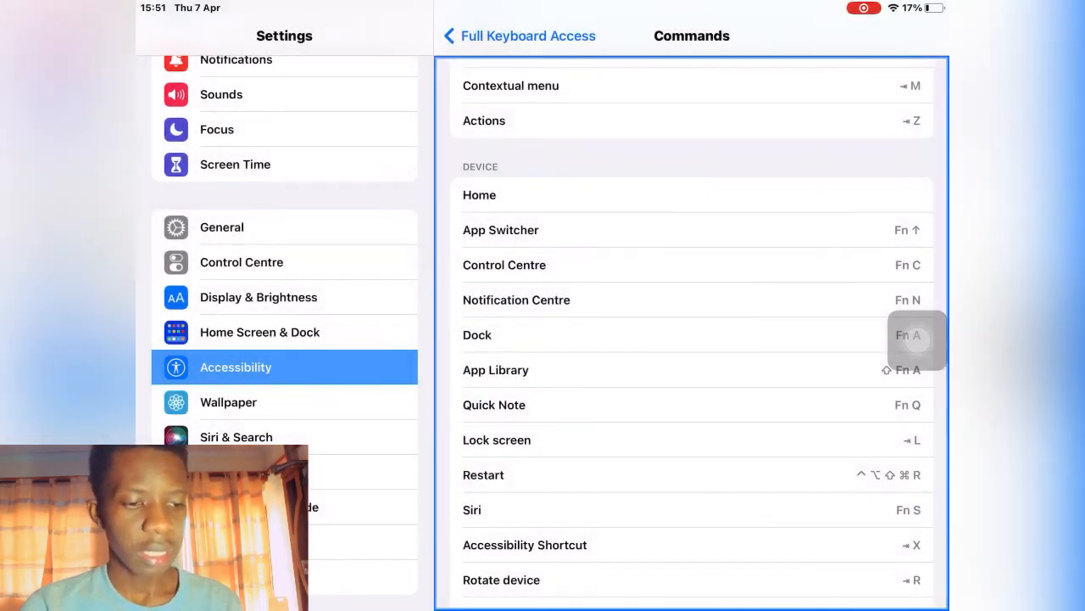
{"action": "left_click", "coordinate": [493, 404]}
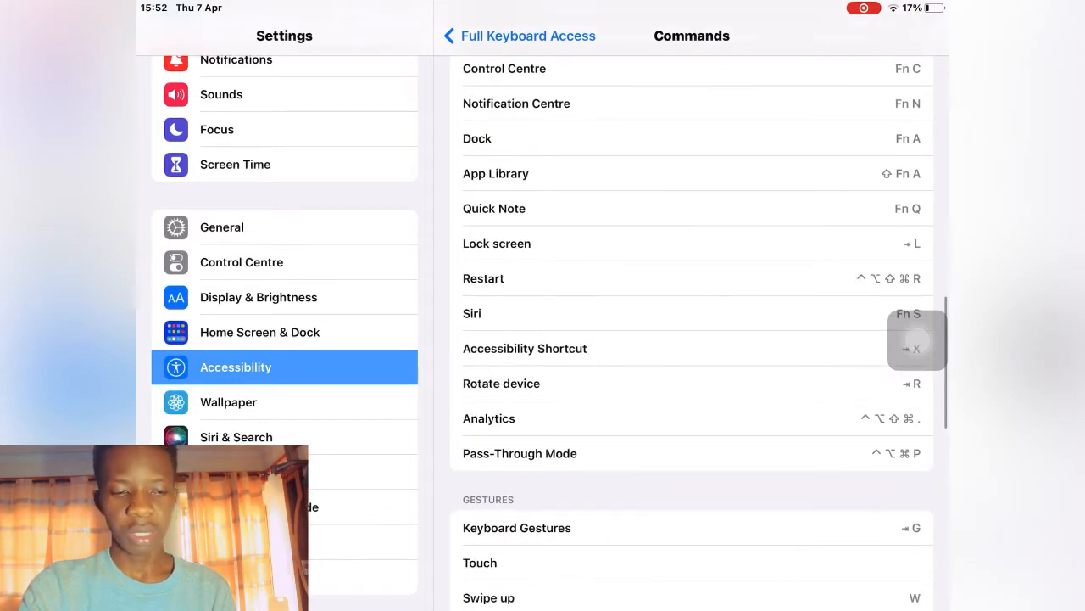
{"action": "scroll", "scroll_direction": "down", "scroll_amount": 3}
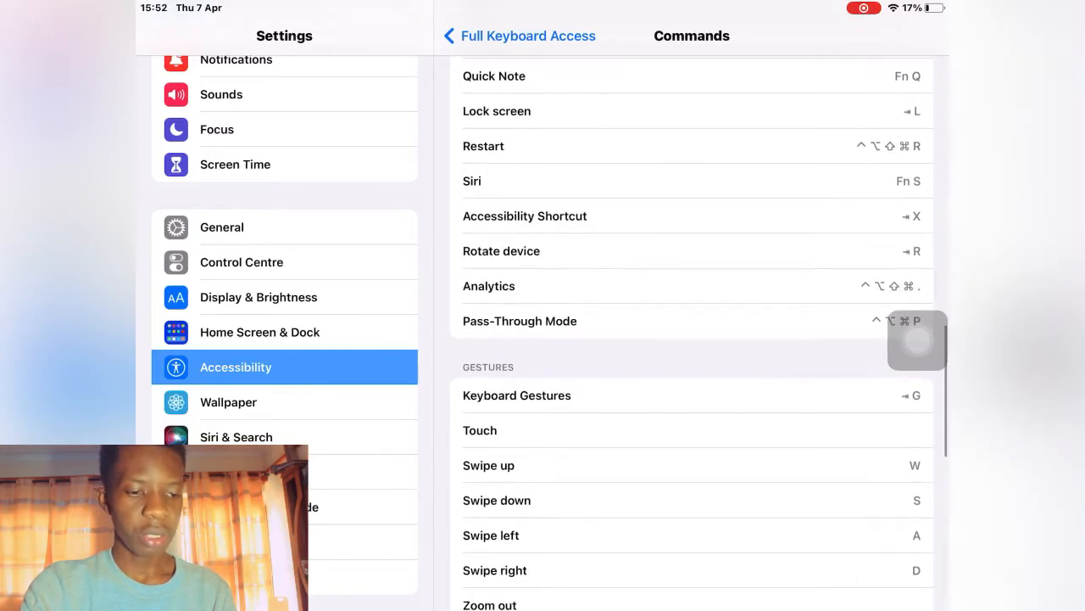
{"action": "left_click", "coordinate": [516, 464]}
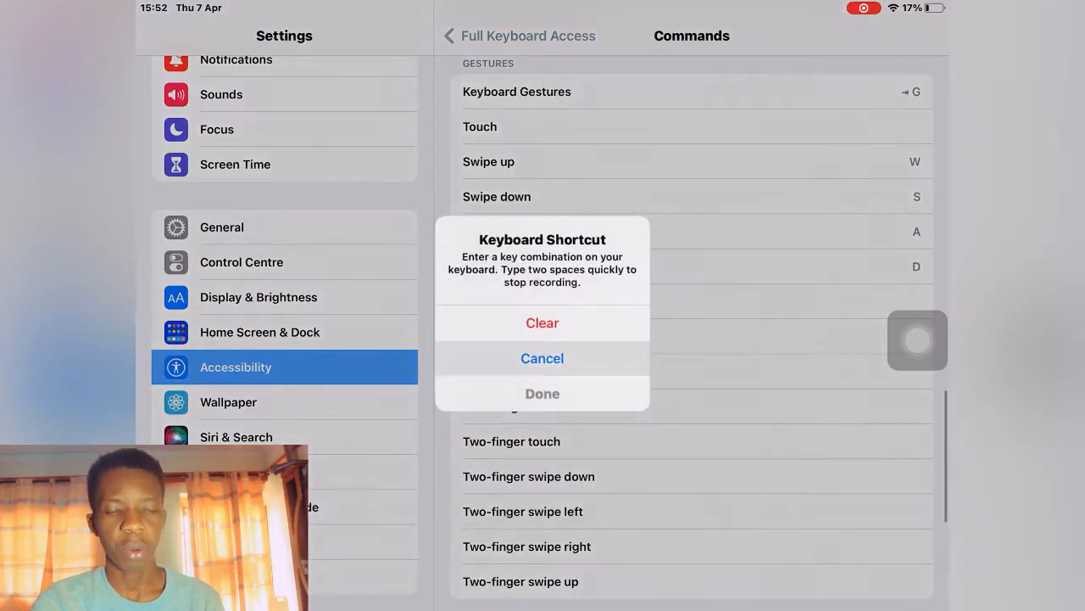
{"action": "left_click", "coordinate": [543, 358]}
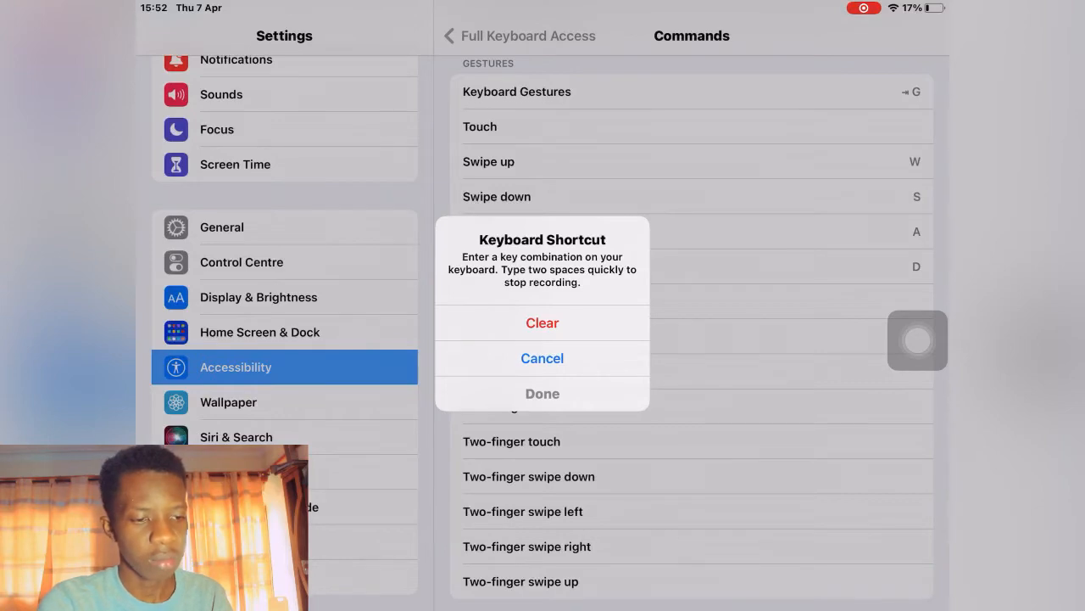
{"action": "left_click", "coordinate": [543, 358]}
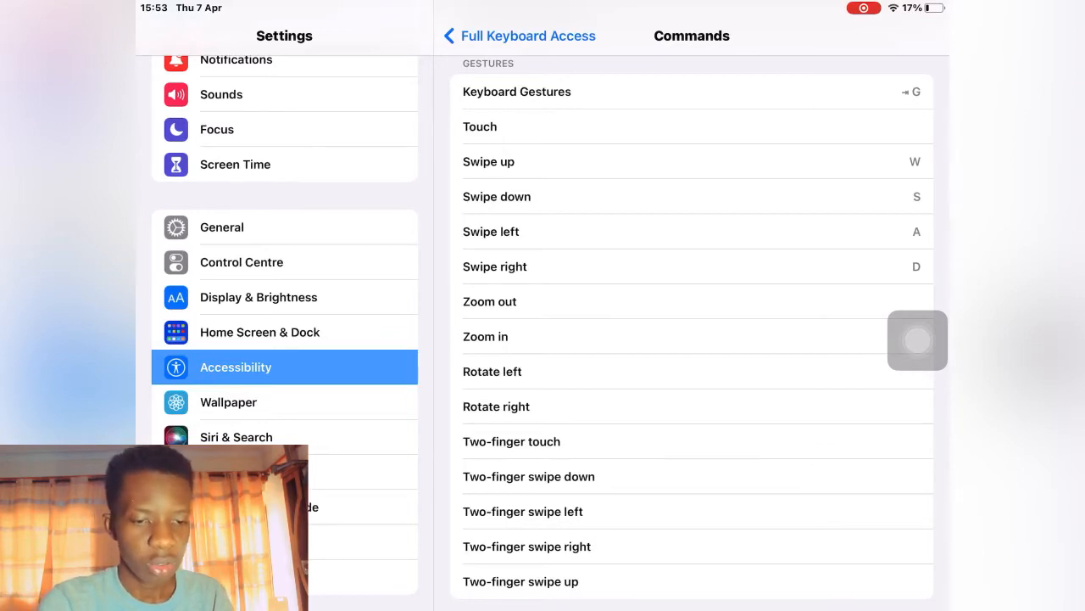
{"action": "scroll", "scroll_direction": "down", "scroll_amount": 3}
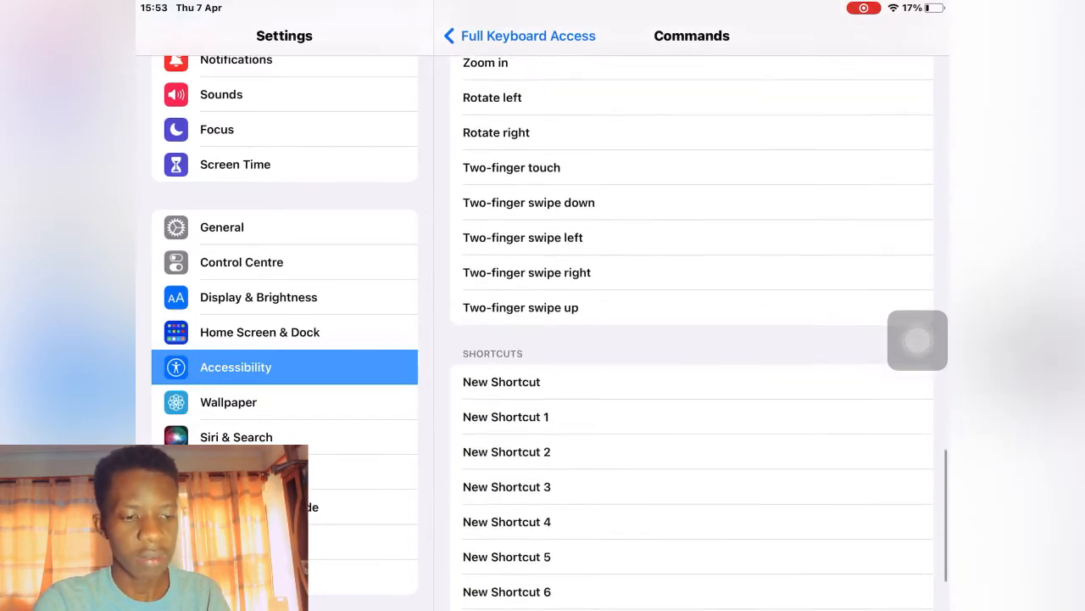
{"action": "scroll", "scroll_direction": "down", "scroll_amount": 3}
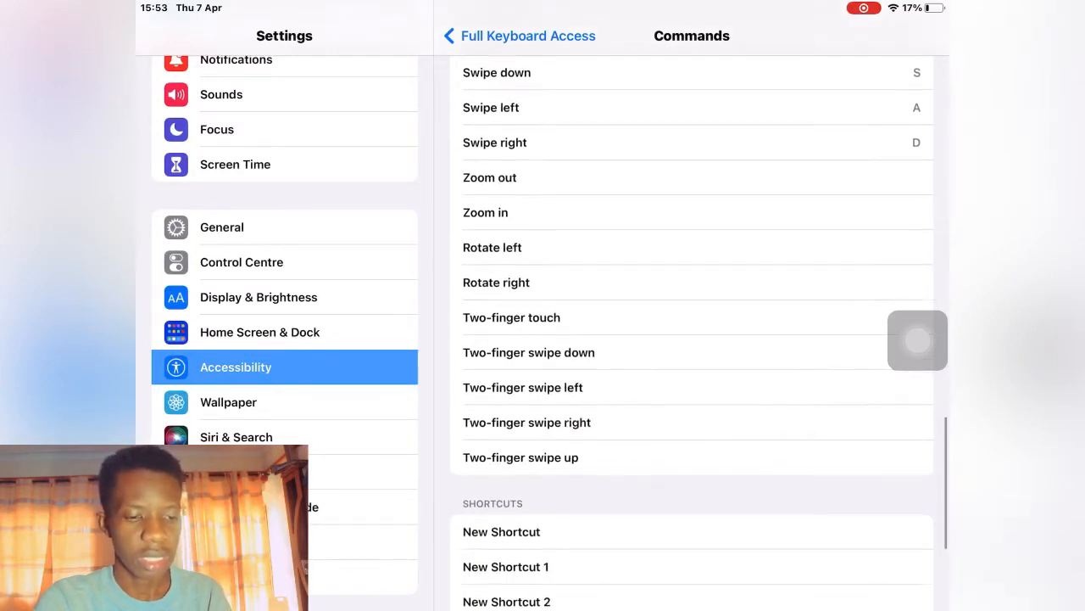
{"action": "scroll", "scroll_direction": "down", "scroll_amount": 3}
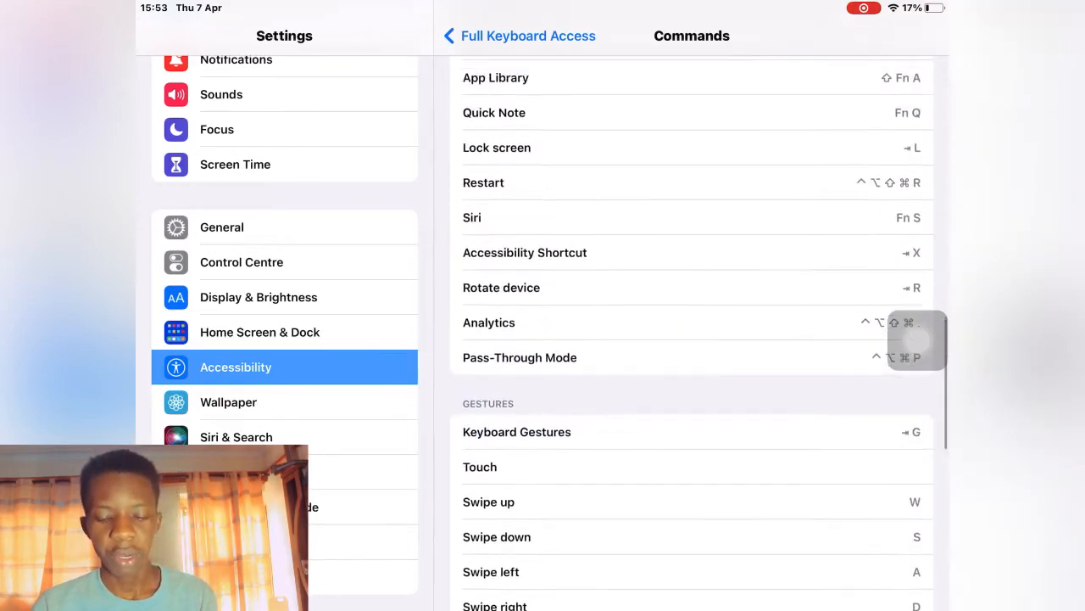
{"action": "scroll", "scroll_direction": "down", "scroll_amount": 3}
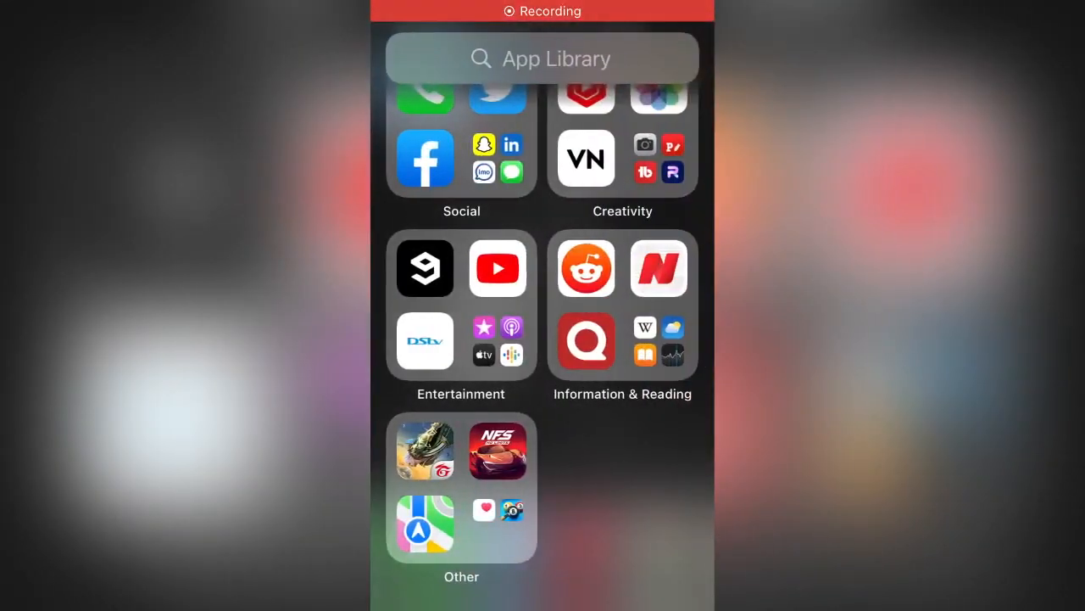
- Launch Need for Speed No Limits from the App Library Suggestions after dismissing the app list
{"action": "scroll", "scroll_direction": "down", "scroll_amount": 3}
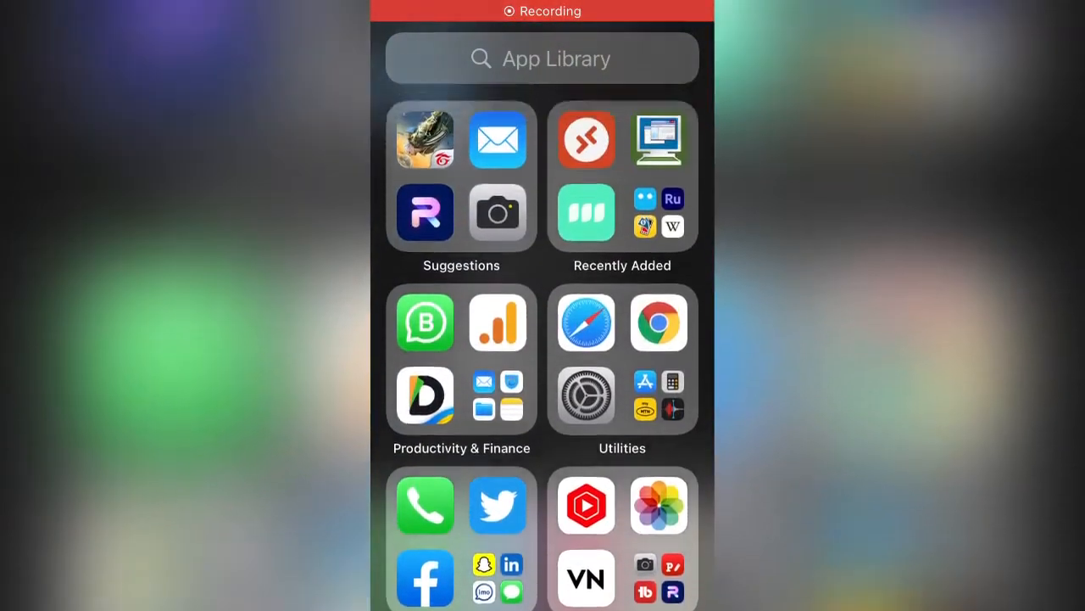
{"action": "scroll", "scroll_direction": "down", "scroll_amount": 3}
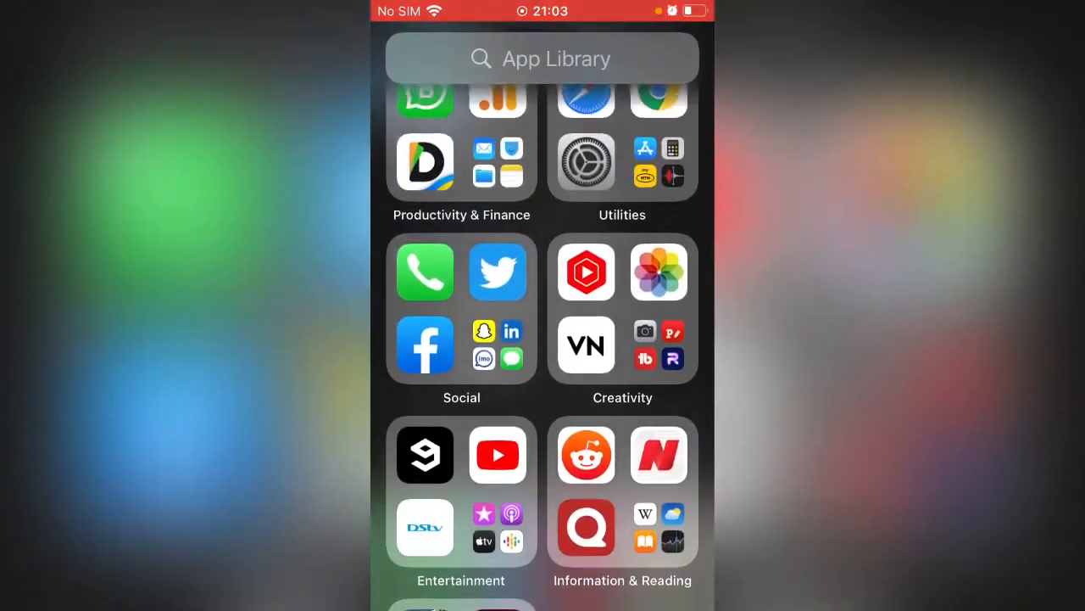
{"action": "left_click", "coordinate": [543, 57]}
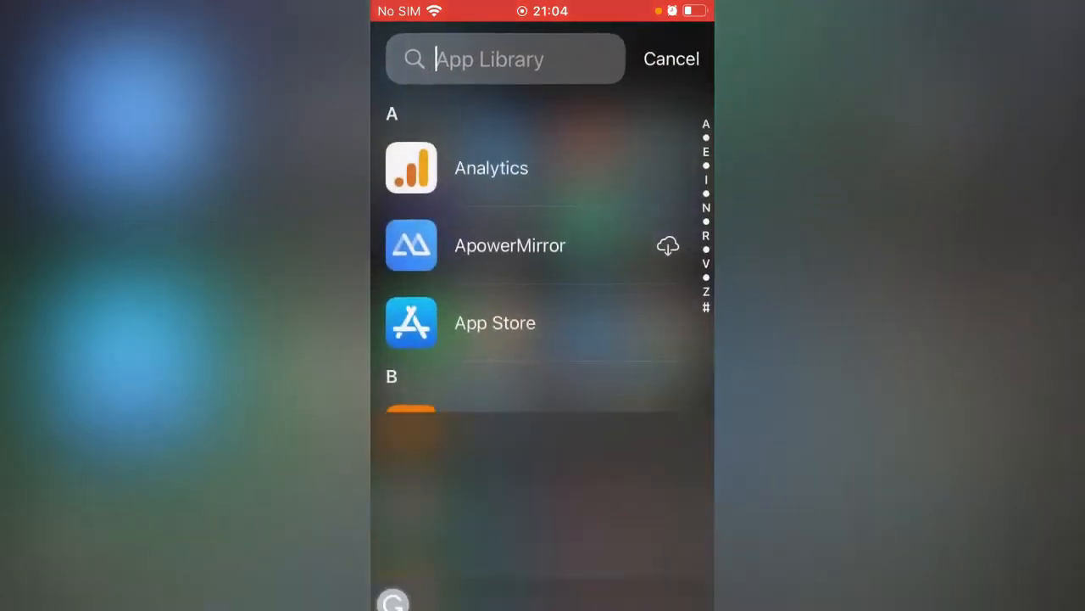
{"action": "left_click", "coordinate": [671, 58]}
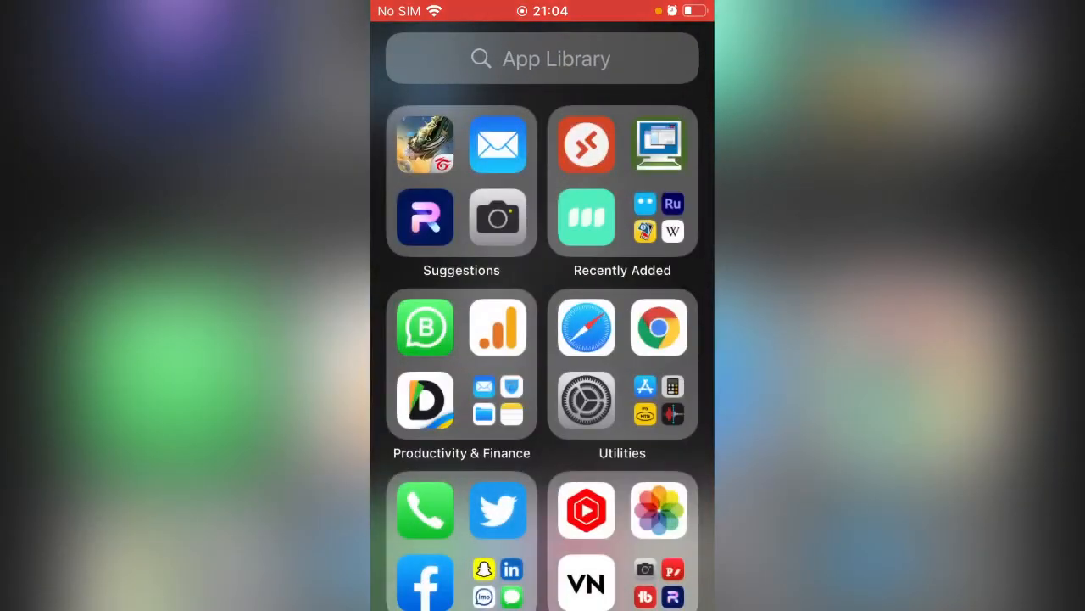
{"action": "left_click", "coordinate": [539, 57]}
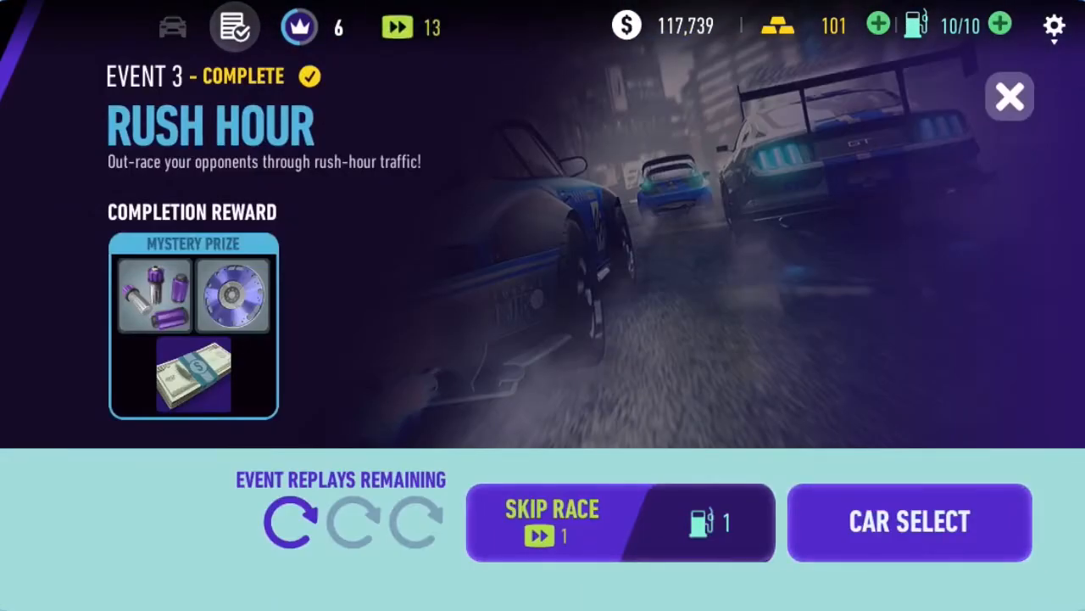
- Start the Rush Hour race, pause it, and leave the game for iPhone Settings
{"action": "left_click", "coordinate": [1009, 97]}
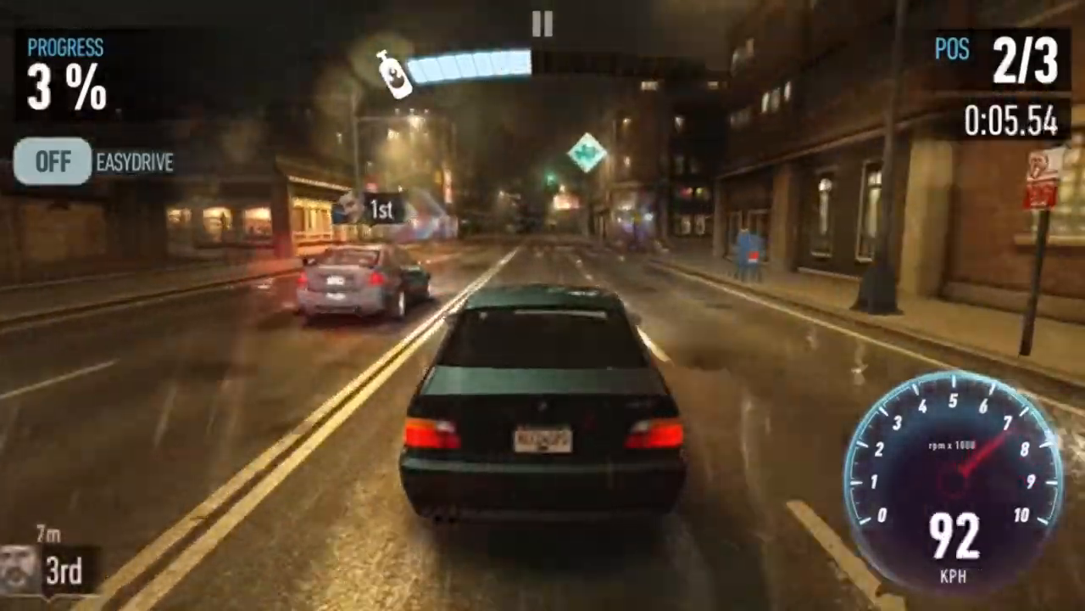
{"action": "left_click", "coordinate": [543, 26]}
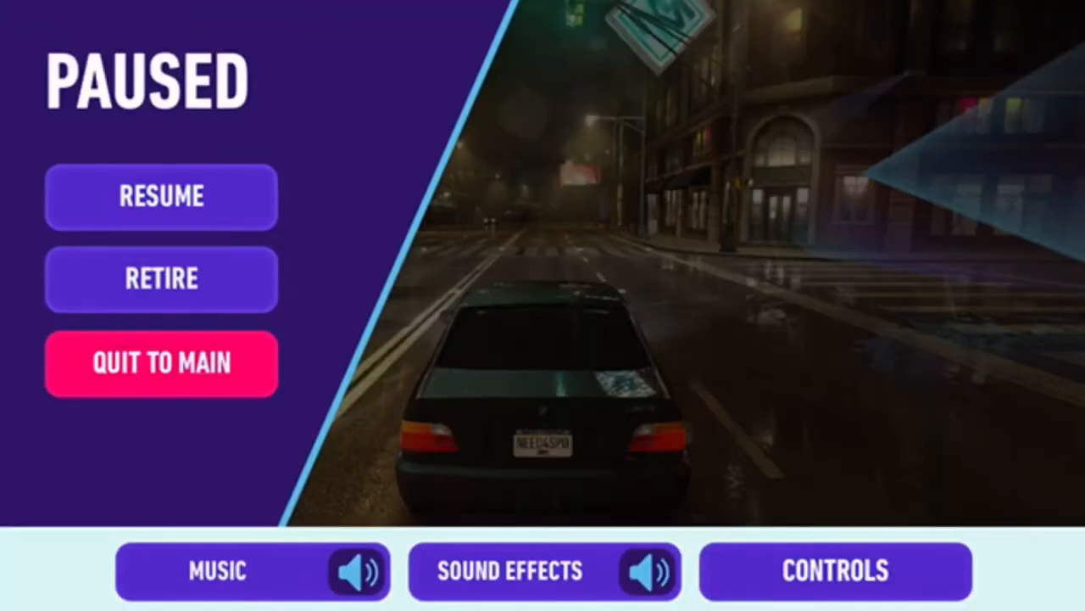
{"action": "left_click", "coordinate": [835, 570]}
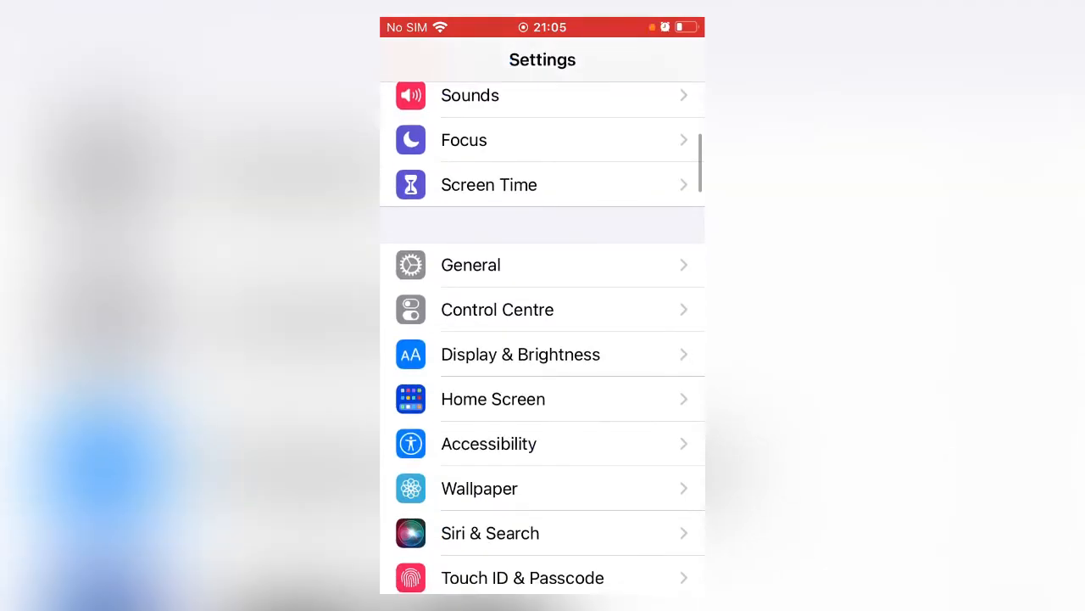
- Navigate Settings to Accessibility > Keyboards, briefly visiting Touch settings
{"action": "scroll", "scroll_direction": "down", "scroll_amount": 3}
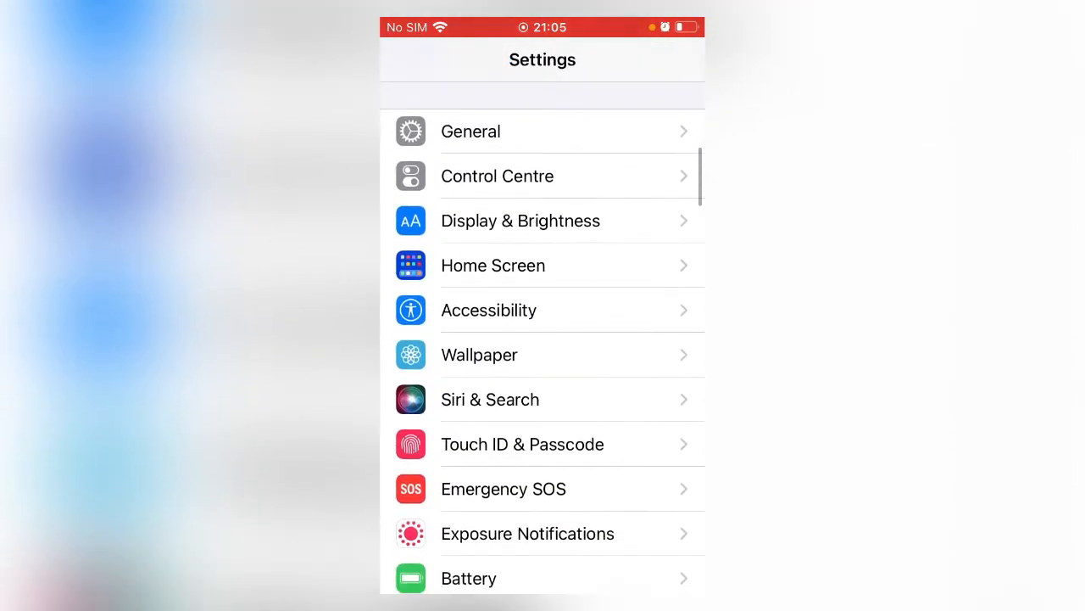
{"action": "left_click", "coordinate": [489, 309]}
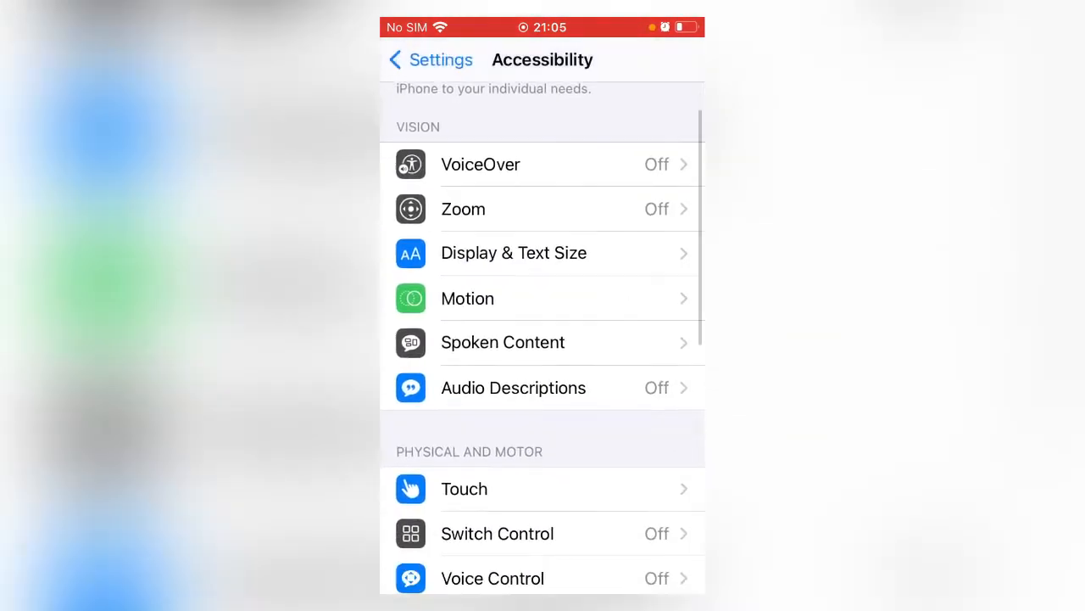
{"action": "left_click", "coordinate": [465, 488]}
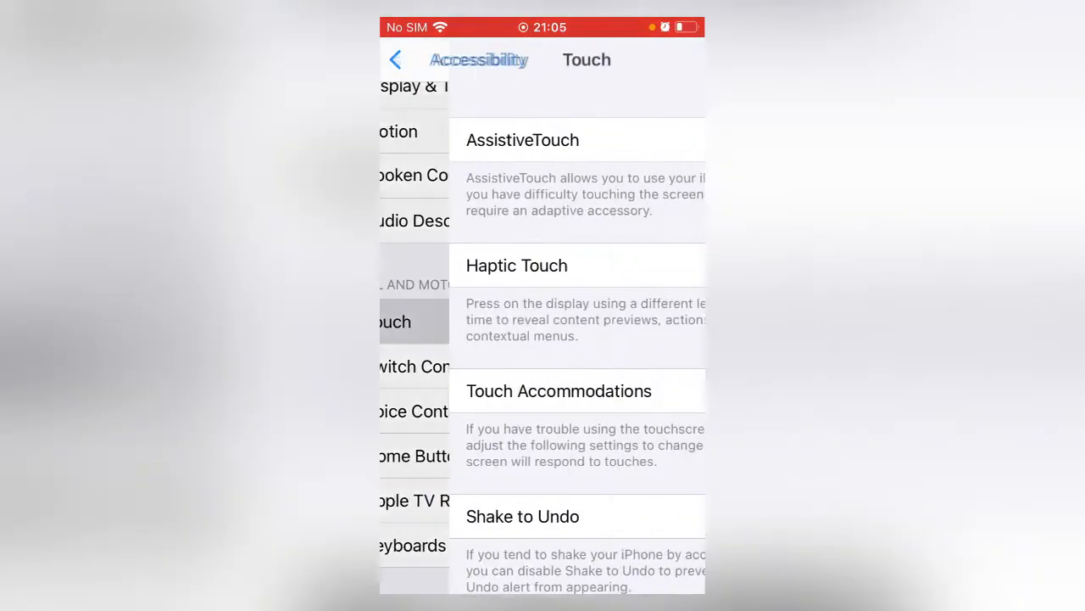
{"action": "left_click", "coordinate": [395, 59]}
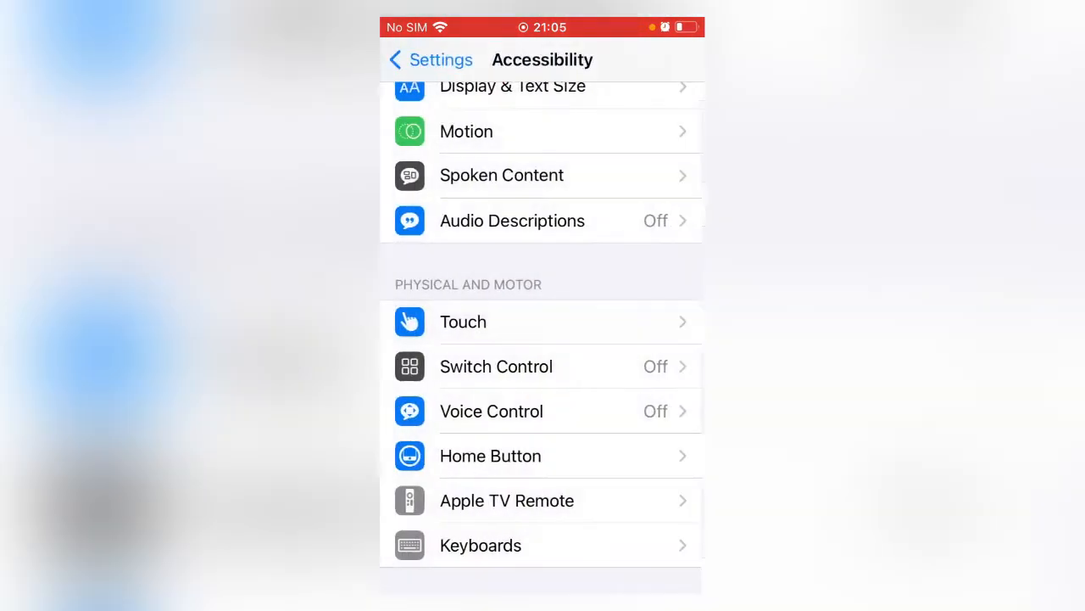
{"action": "left_click", "coordinate": [482, 545]}
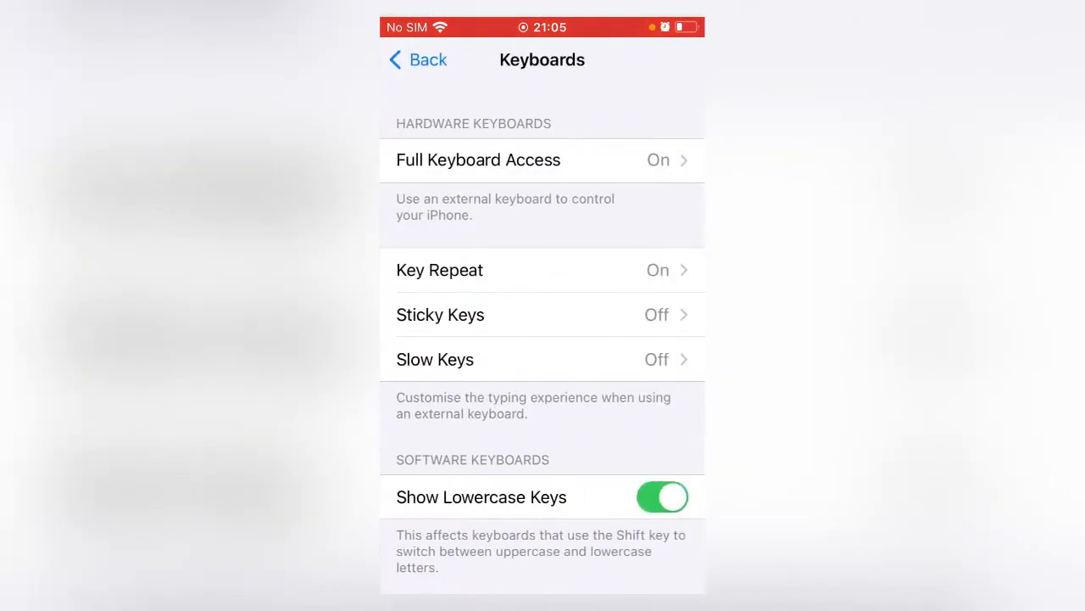
- Open the Full Keyboard Access Commands list and scroll down to the Gestures commands
{"action": "left_click", "coordinate": [479, 159]}
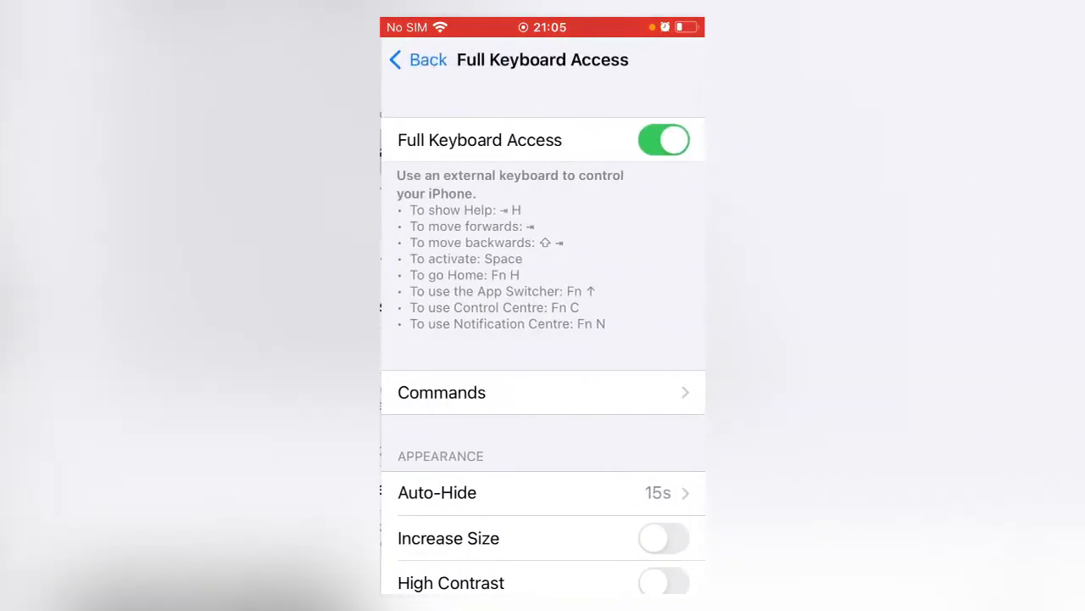
{"action": "left_click", "coordinate": [441, 391]}
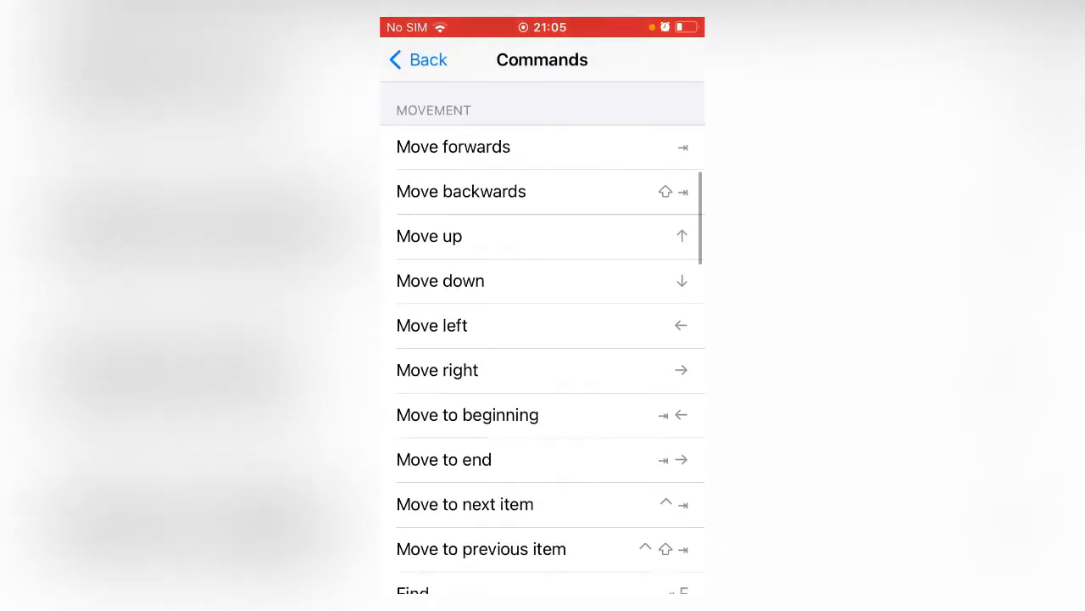
{"action": "scroll", "scroll_direction": "down", "scroll_amount": 3}
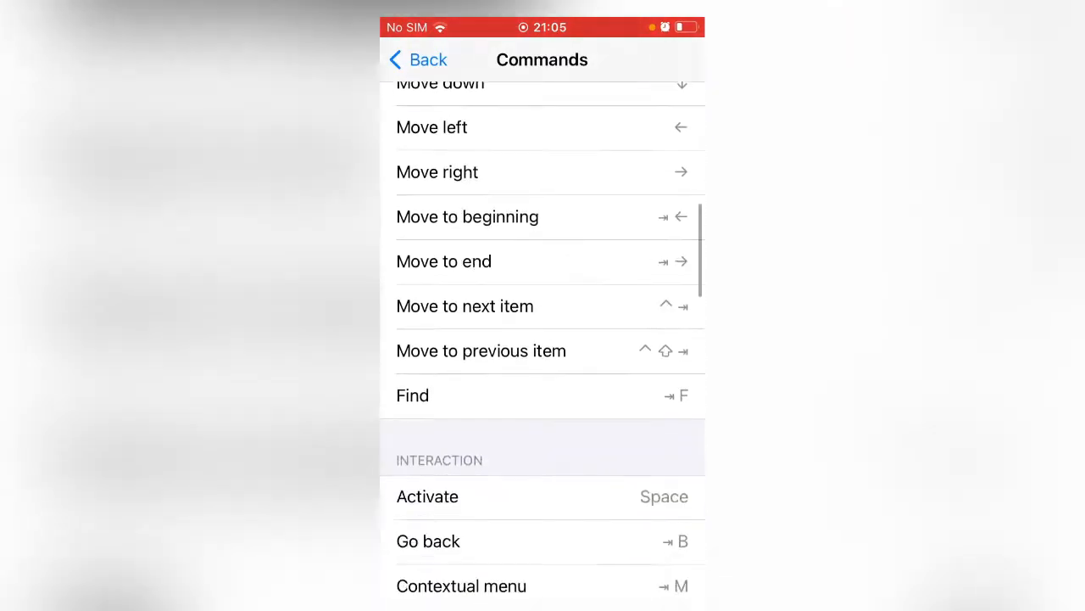
{"action": "scroll", "scroll_direction": "down", "scroll_amount": 3}
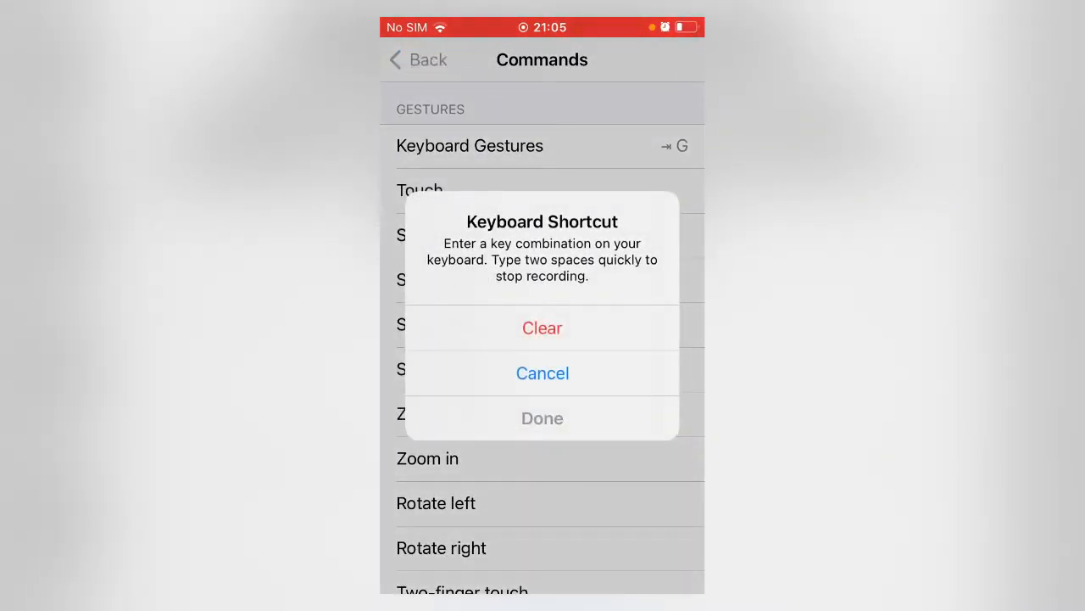
- Map W to the Swipe up gesture and S to Swipe down, confirming each shortcut
{"action": "key", "text": "w"}
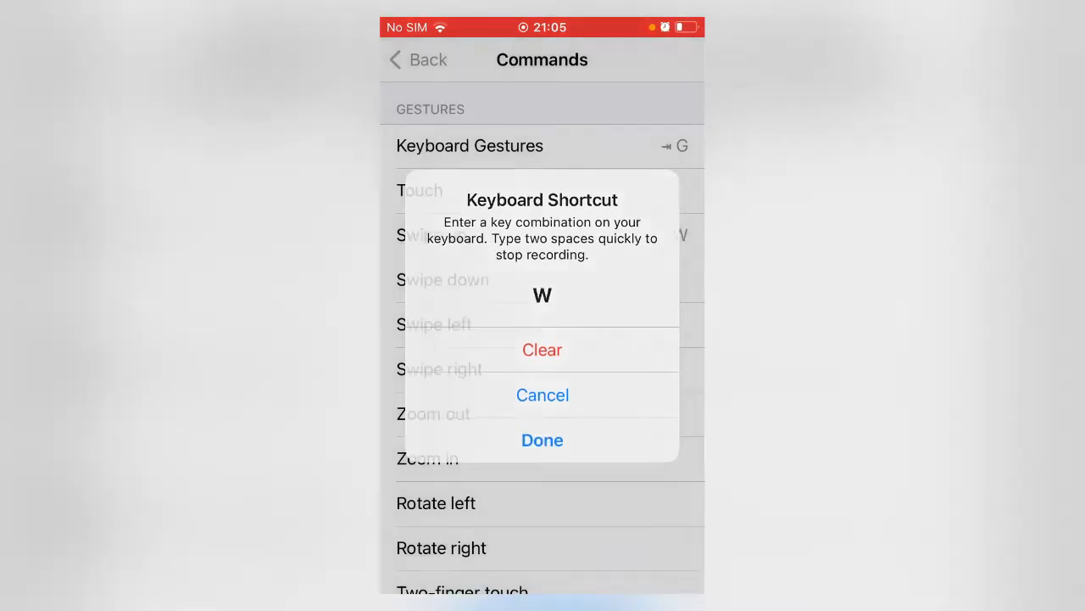
{"action": "left_click", "coordinate": [543, 349]}
{"action": "type", "text": "S"}
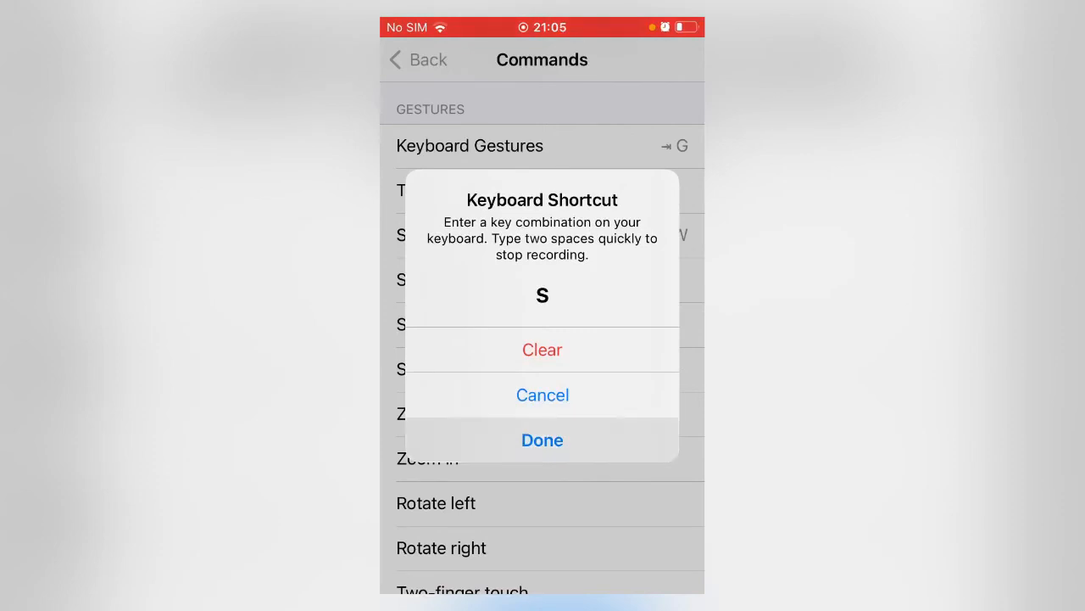
{"action": "left_click", "coordinate": [543, 349]}
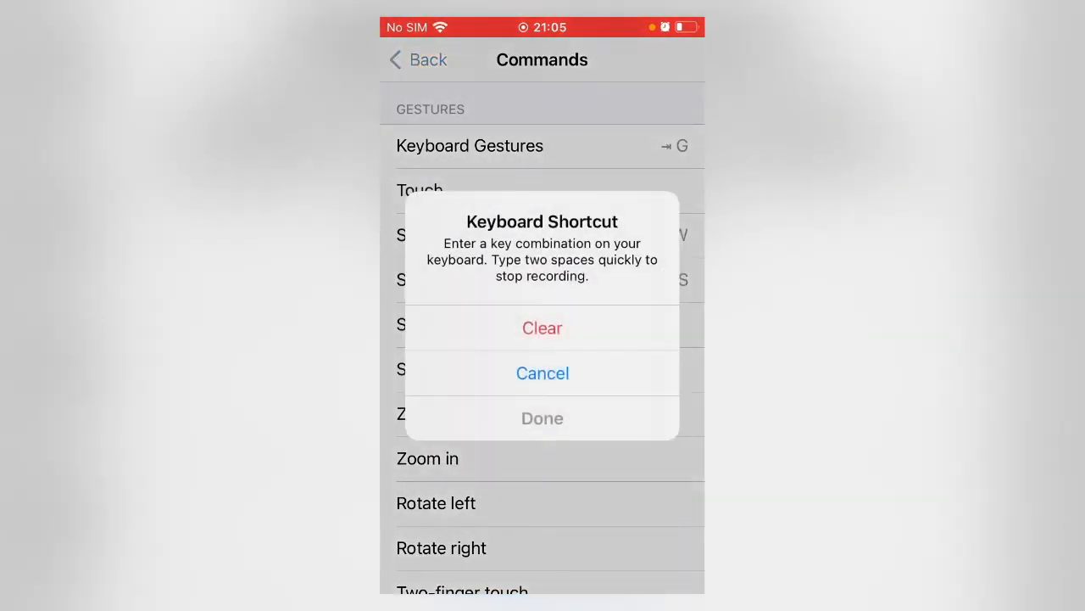
{"action": "left_click", "coordinate": [543, 373]}
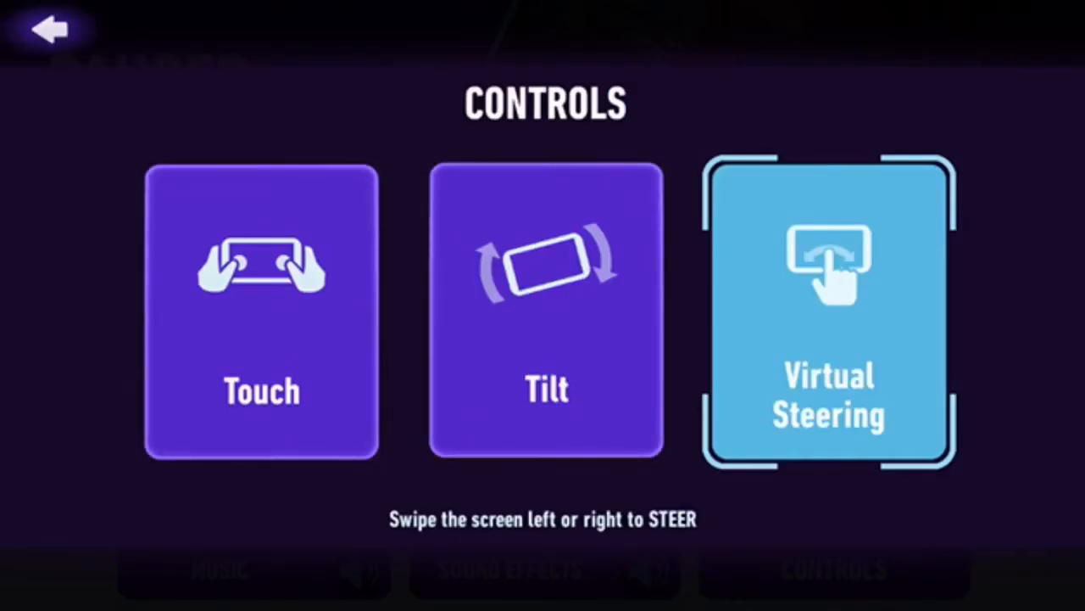
- Resume the race with Virtual Steering, win in 1st place using the mapped keys, and continue to the prize
{"action": "left_click", "coordinate": [51, 27]}
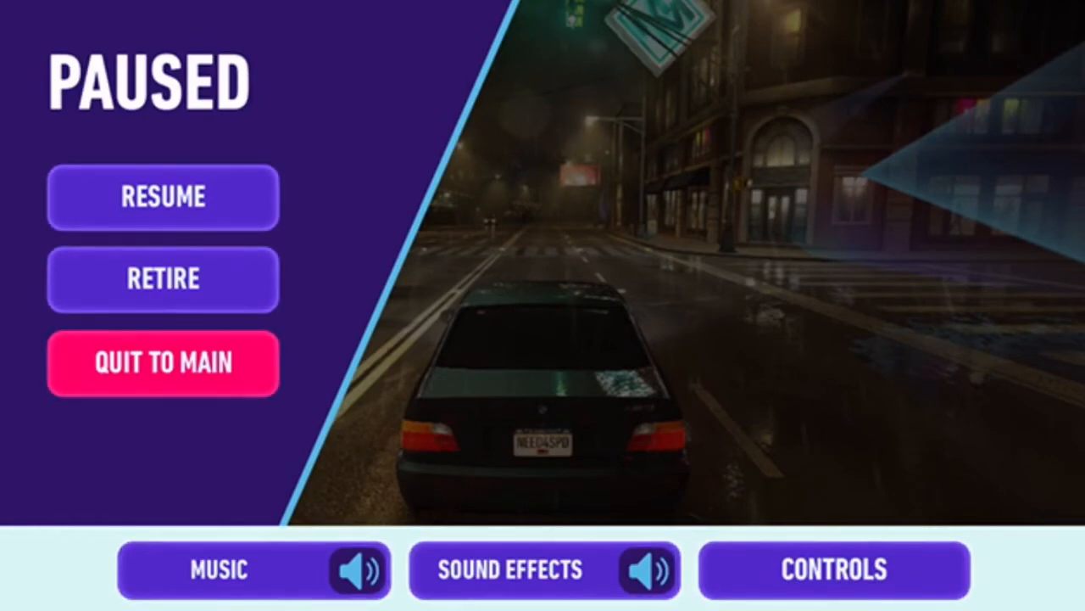
{"action": "left_click", "coordinate": [163, 197]}
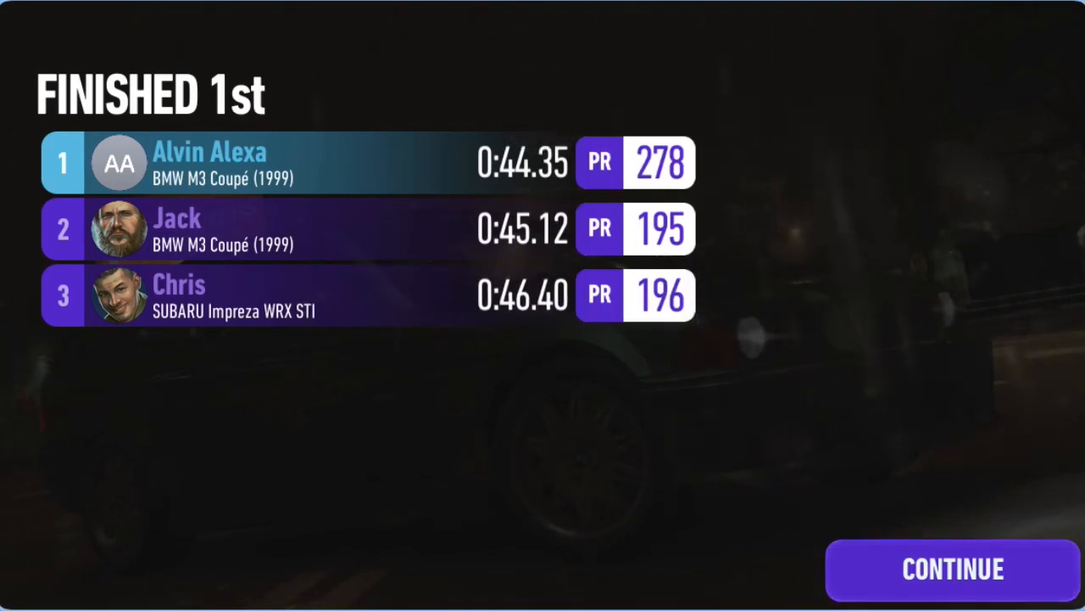
{"action": "left_click", "coordinate": [953, 570]}
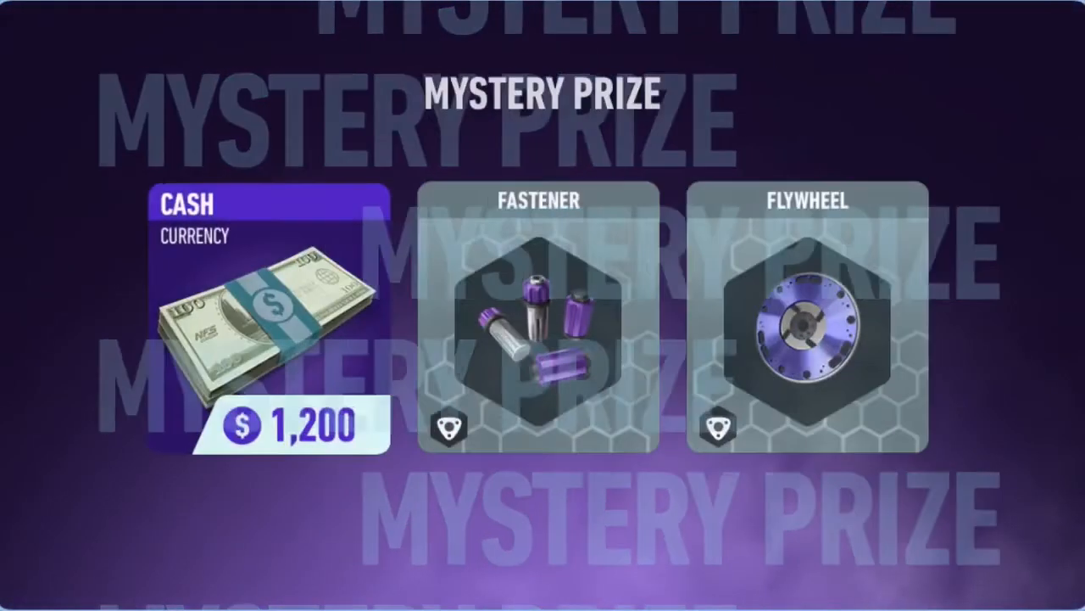